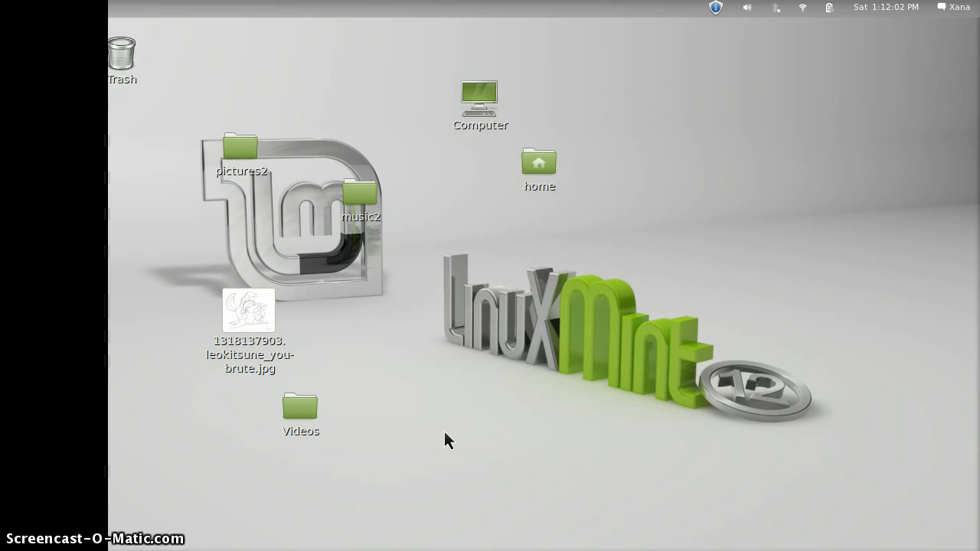
Step: Glance at Online Accounts from the user menu, then open the System Settings overview
{"action": "left_click", "coordinate": [386, 439]}
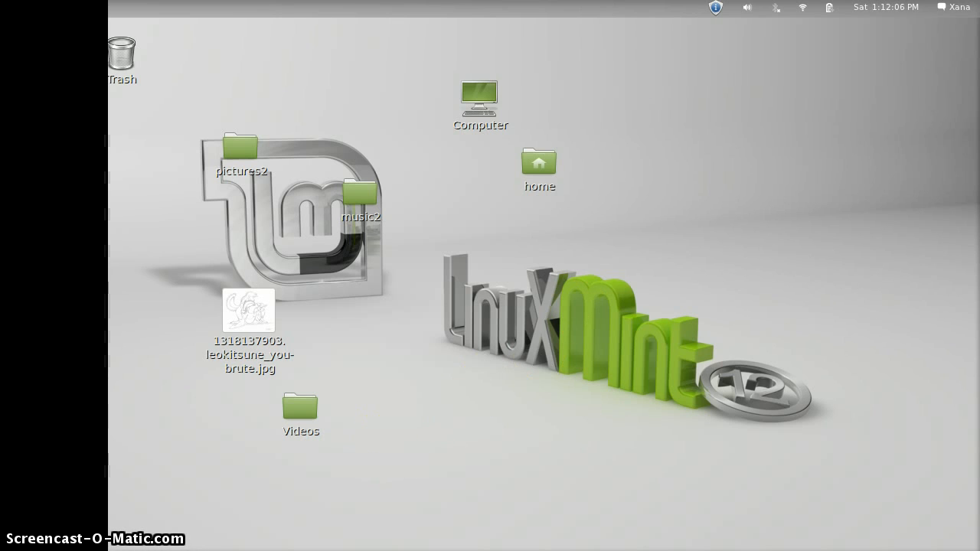
{"action": "mouse_move", "coordinate": [930, 29]}
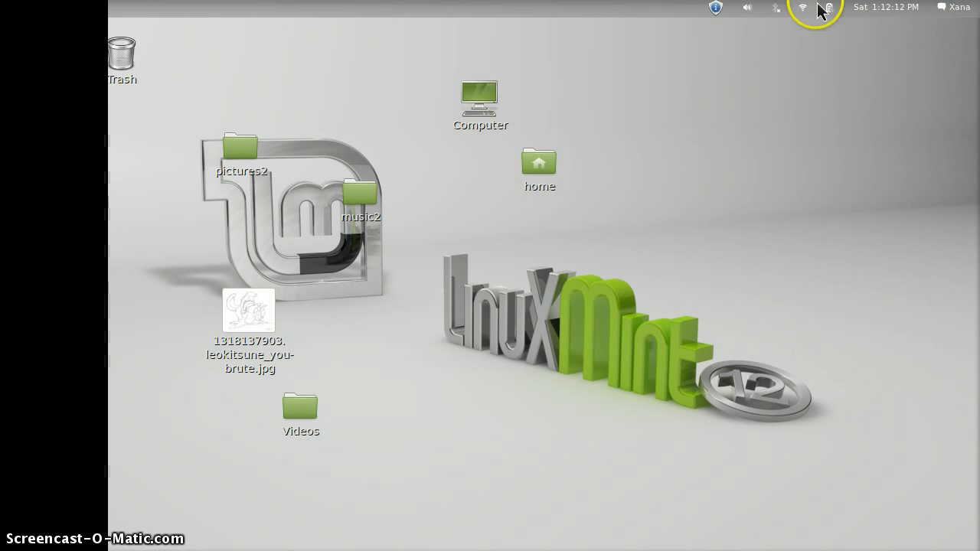
{"action": "mouse_move", "coordinate": [852, 19]}
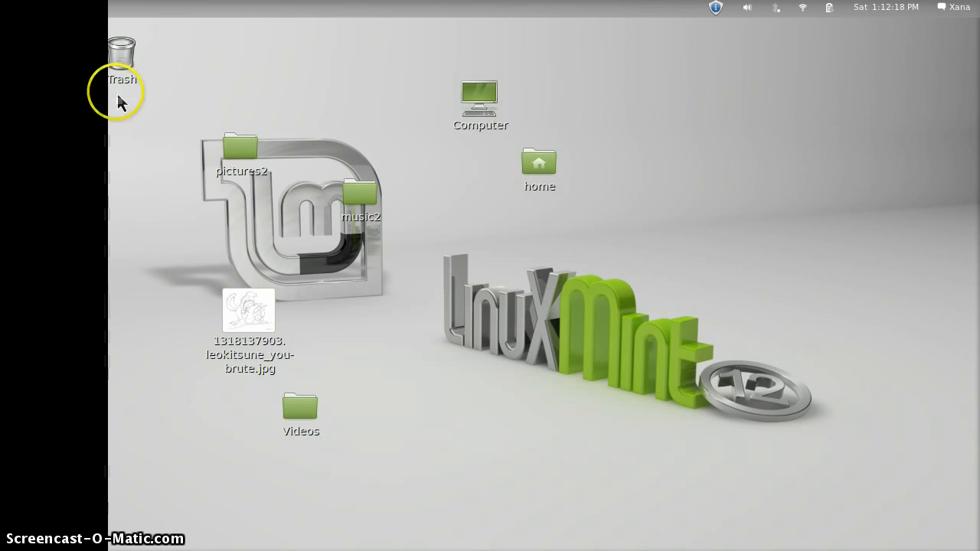
{"action": "mouse_move", "coordinate": [92, 190]}
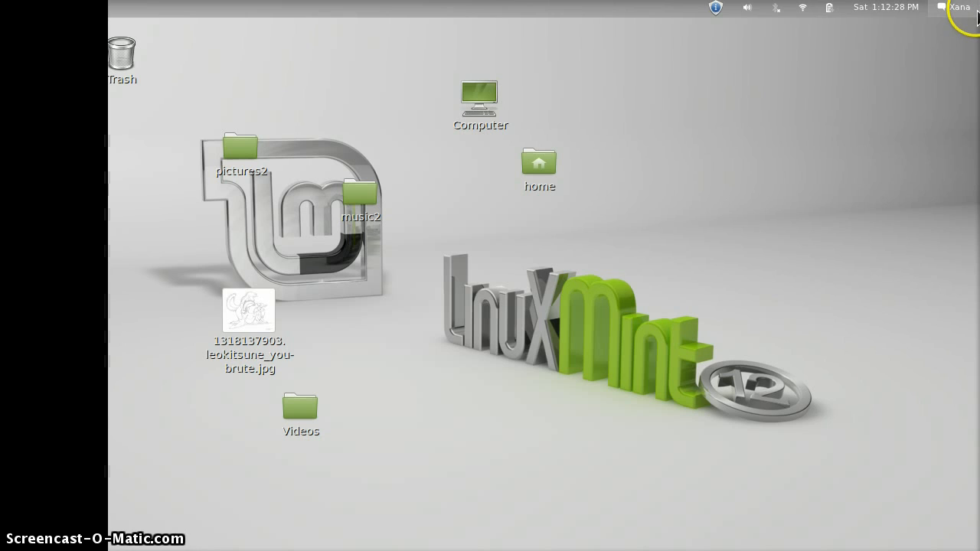
{"action": "mouse_move", "coordinate": [968, 19]}
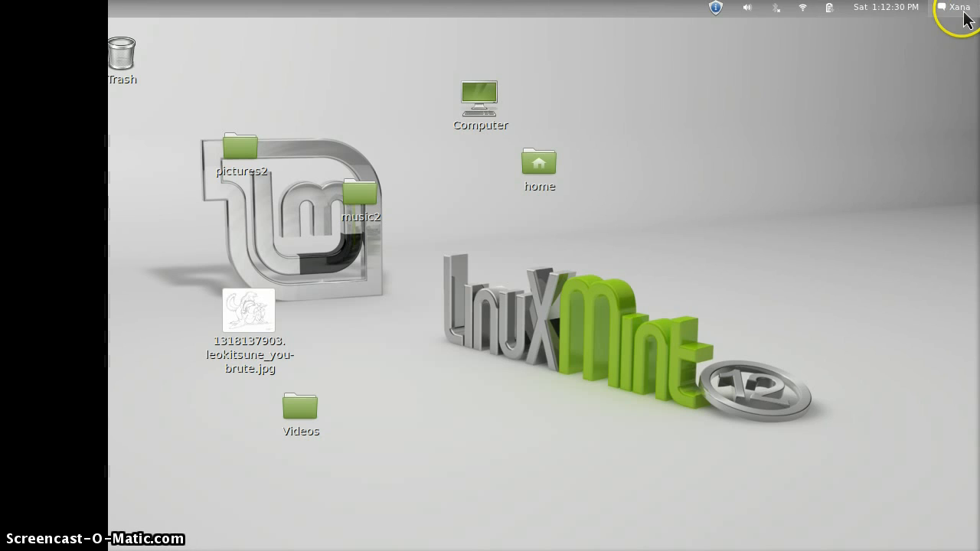
{"action": "left_click", "coordinate": [957, 7]}
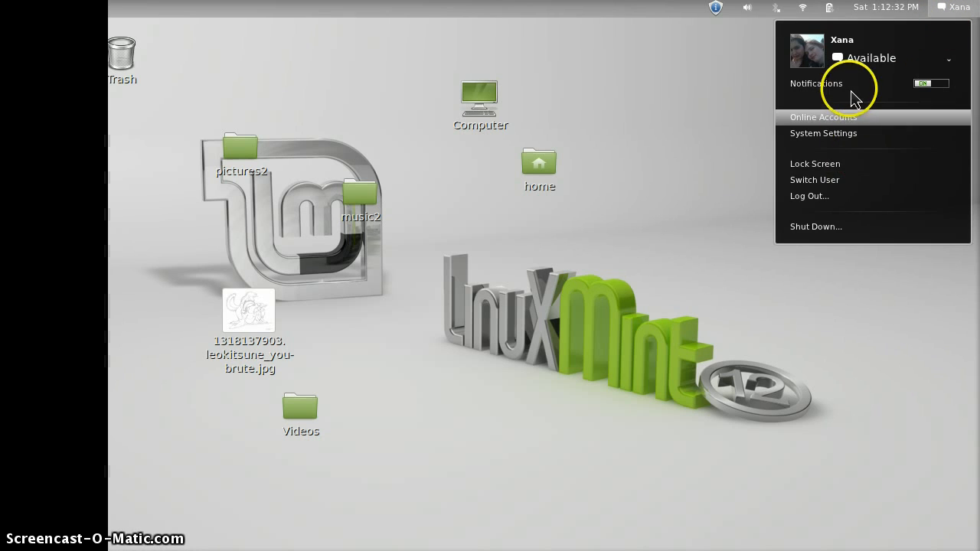
{"action": "mouse_move", "coordinate": [849, 180]}
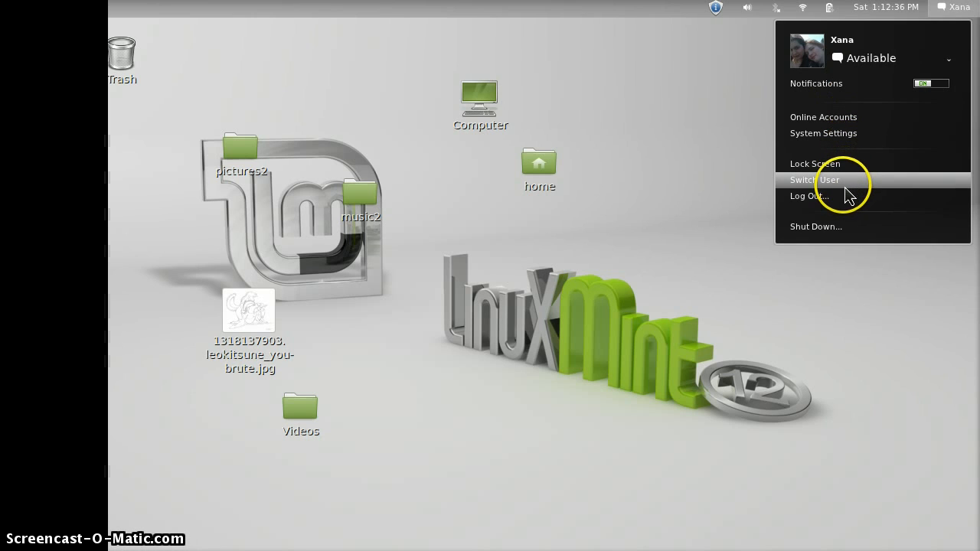
{"action": "mouse_move", "coordinate": [842, 203]}
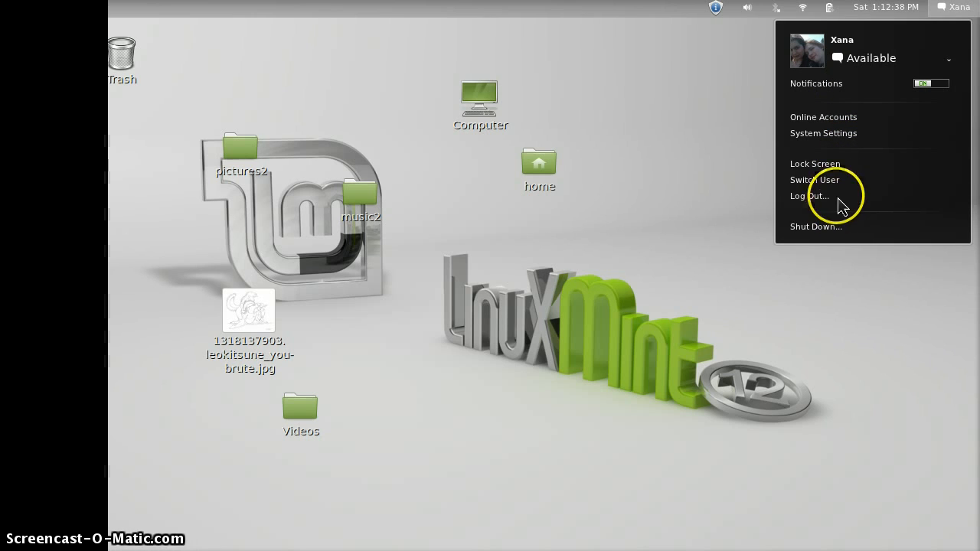
{"action": "mouse_move", "coordinate": [842, 130]}
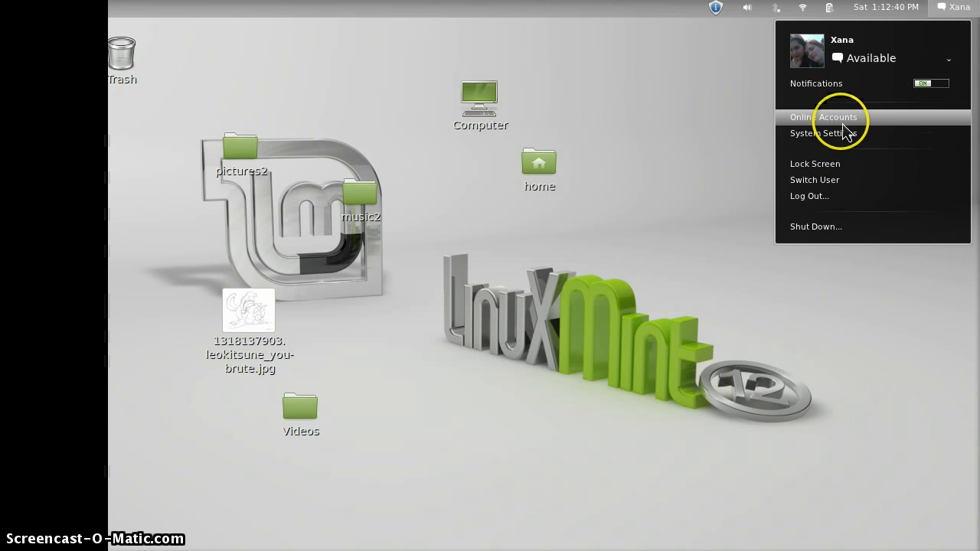
{"action": "left_click", "coordinate": [823, 117]}
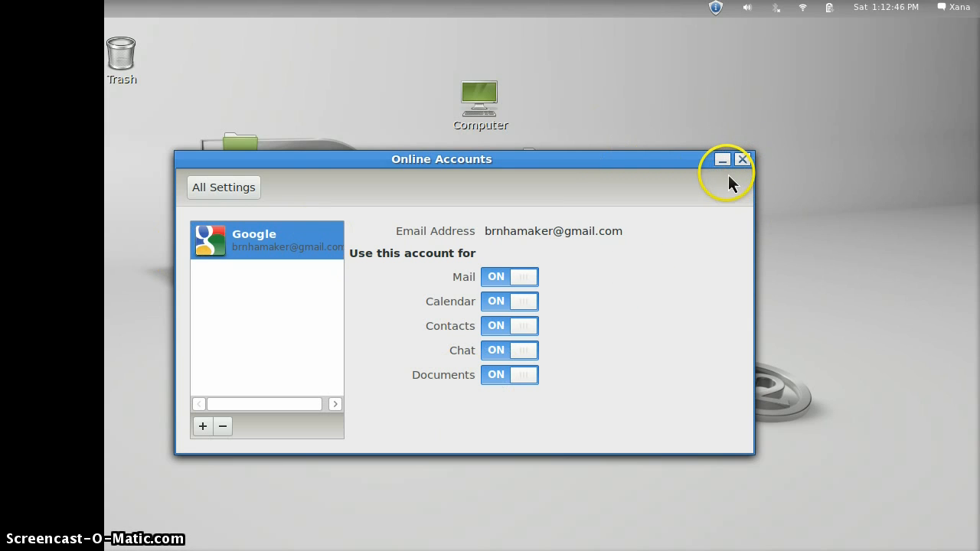
{"action": "mouse_move", "coordinate": [741, 159]}
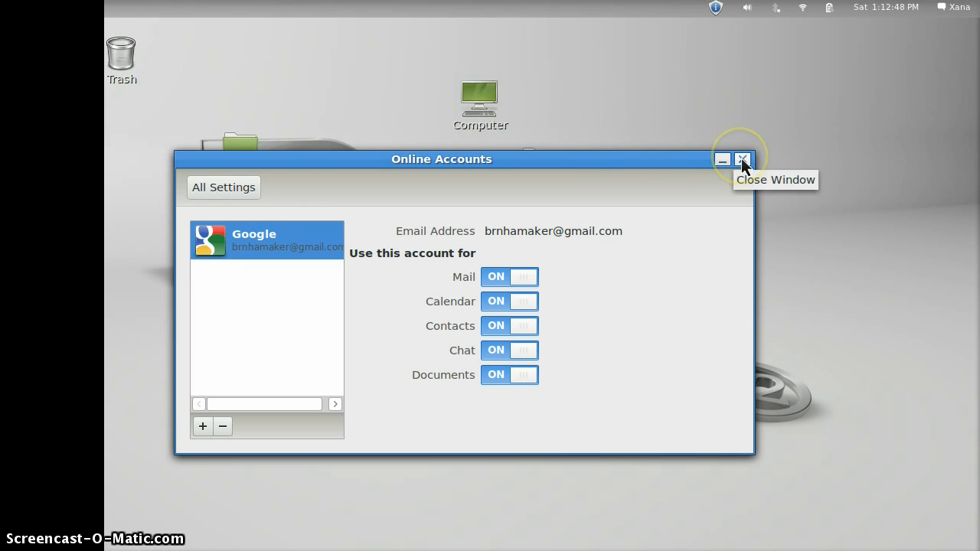
{"action": "left_click", "coordinate": [742, 159]}
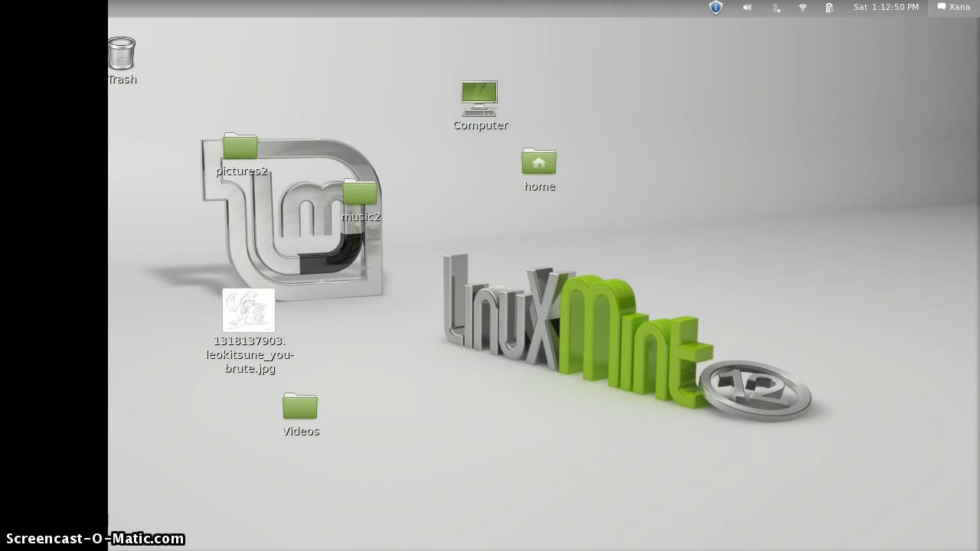
{"action": "left_click", "coordinate": [954, 6]}
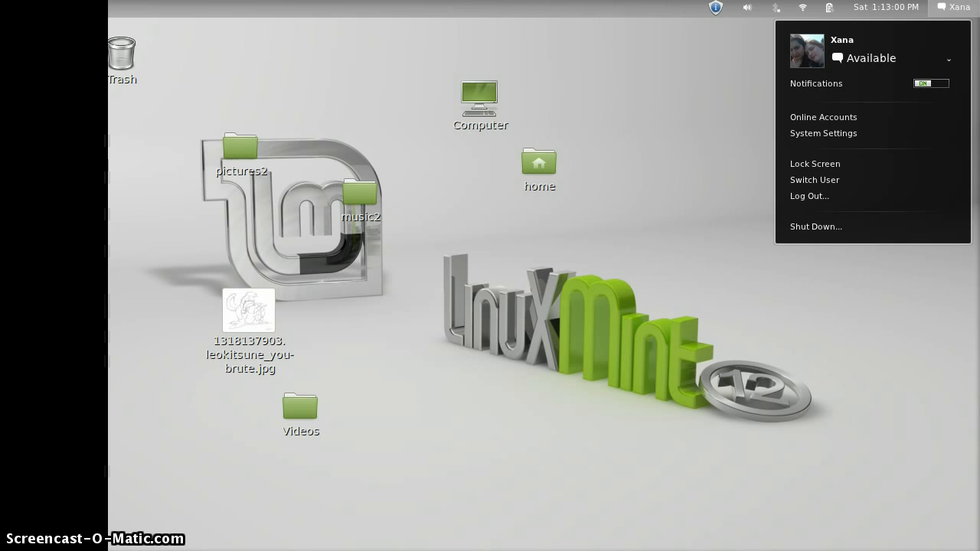
{"action": "mouse_move", "coordinate": [959, 26]}
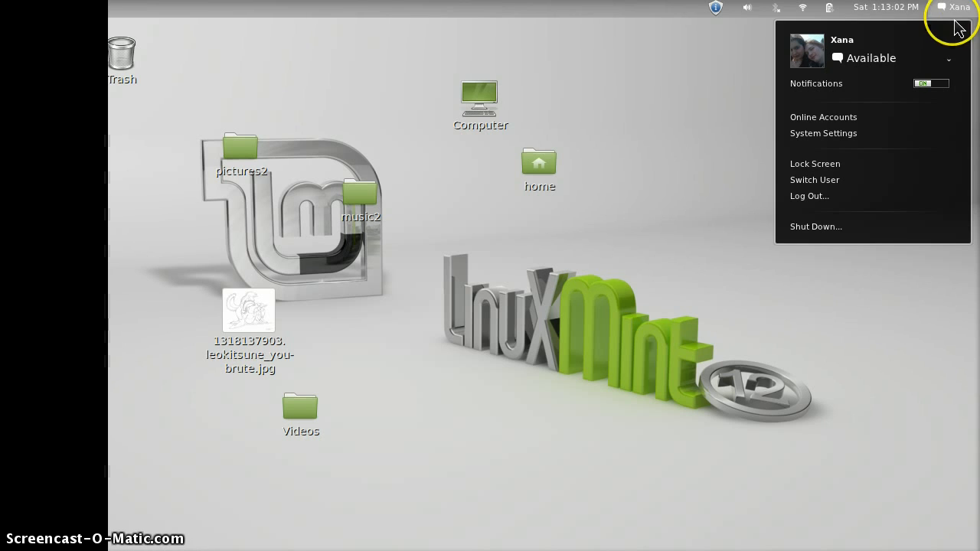
{"action": "left_click", "coordinate": [823, 132]}
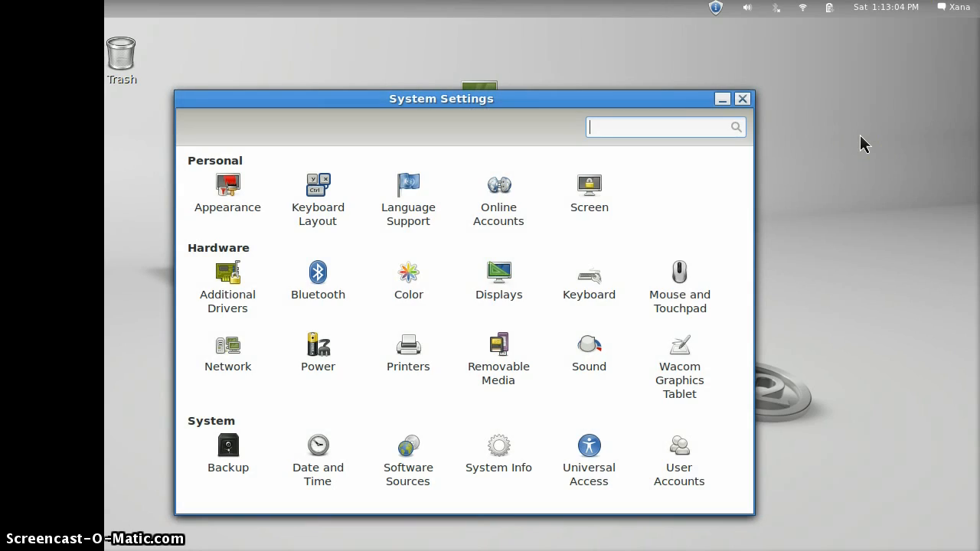
{"action": "mouse_move", "coordinate": [588, 366]}
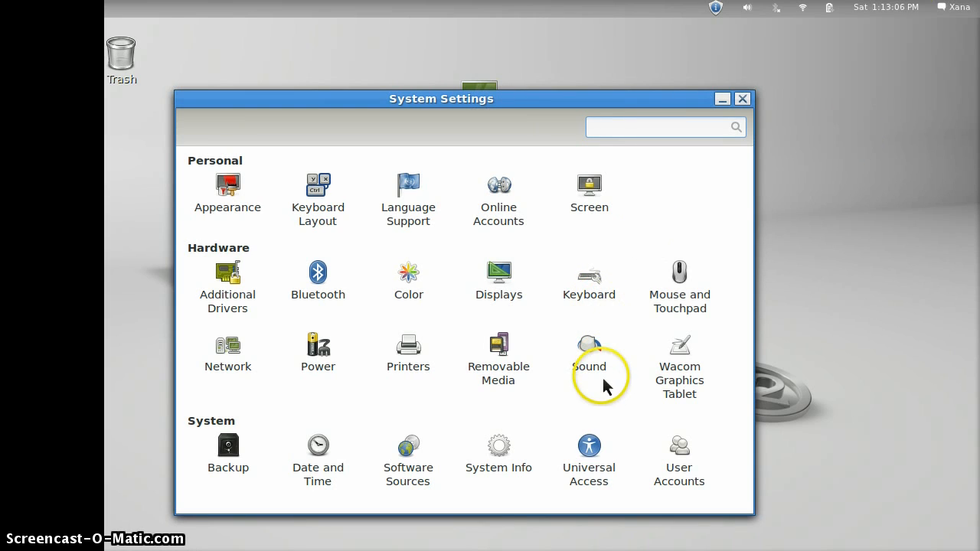
{"action": "mouse_move", "coordinate": [700, 279]}
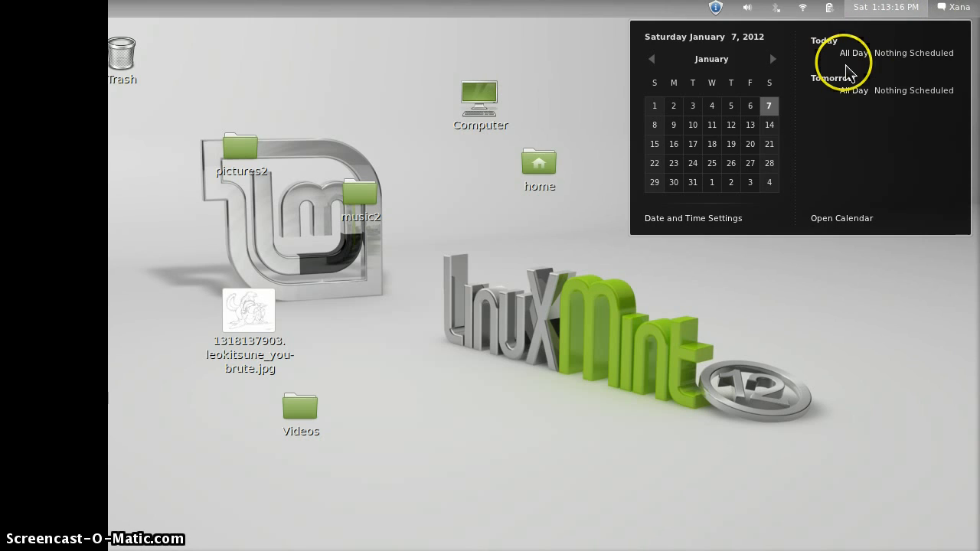
{"action": "mouse_move", "coordinate": [725, 124]}
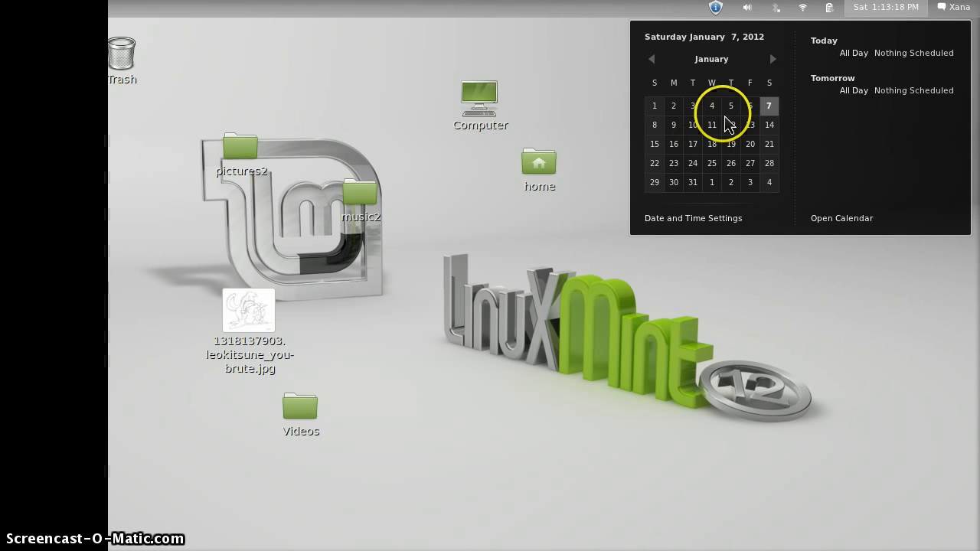
{"action": "mouse_move", "coordinate": [815, 146]}
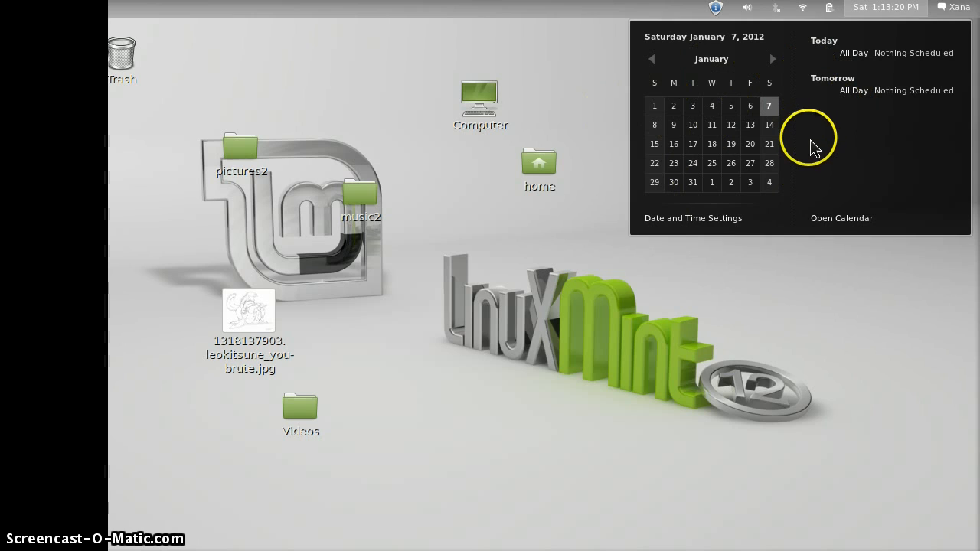
Step: Check the calendar, battery, network and Bluetooth indicator menus in the top panel
{"action": "left_click", "coordinate": [829, 8]}
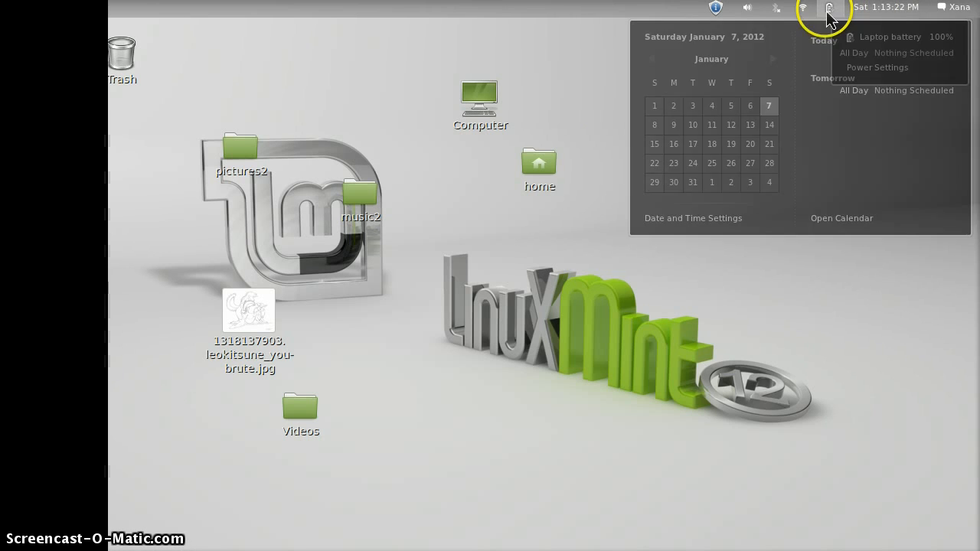
{"action": "left_click", "coordinate": [829, 7]}
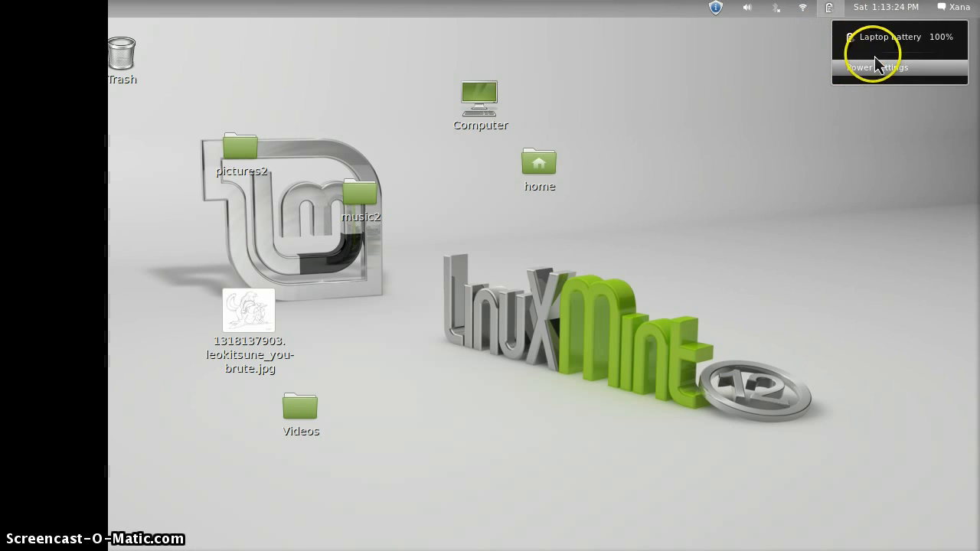
{"action": "left_click", "coordinate": [803, 8]}
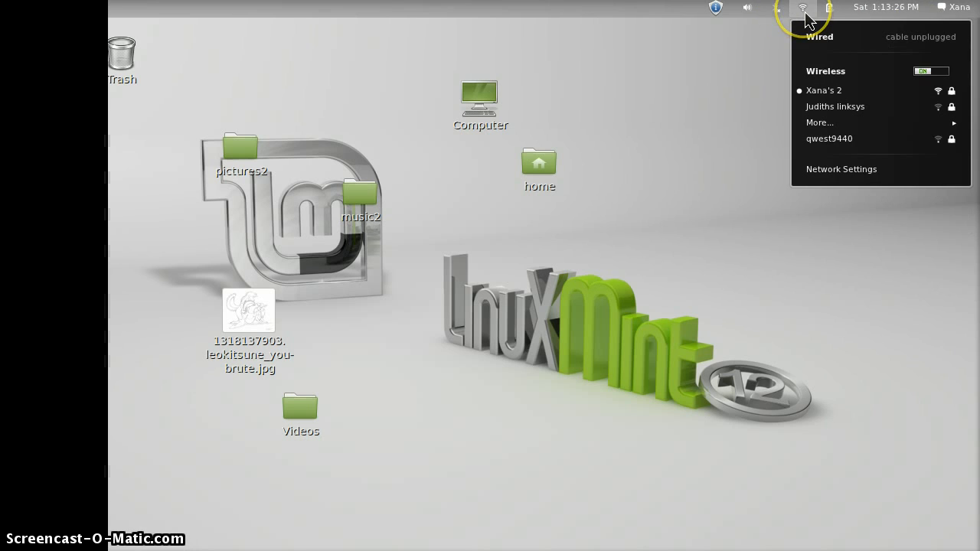
{"action": "left_click", "coordinate": [775, 7]}
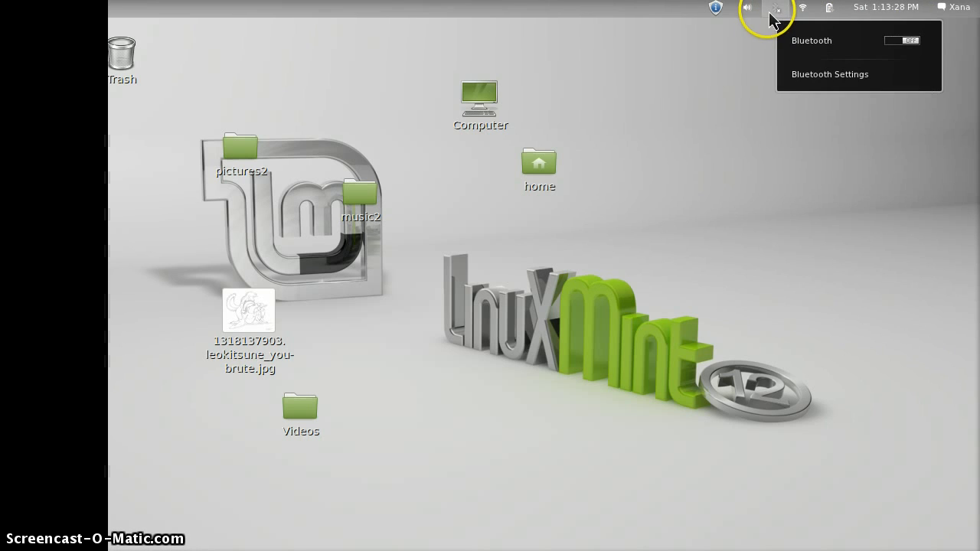
{"action": "left_click", "coordinate": [715, 7]}
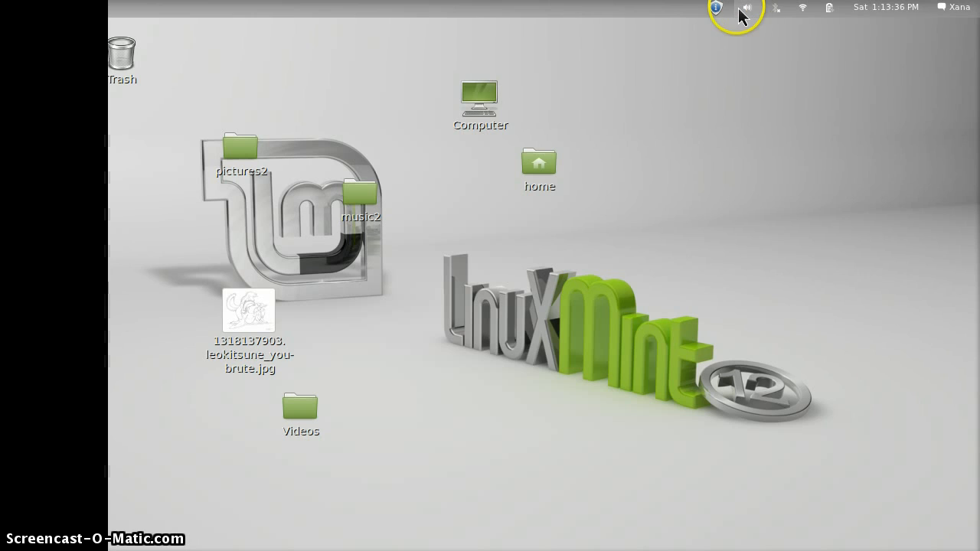
{"action": "mouse_move", "coordinate": [672, 34]}
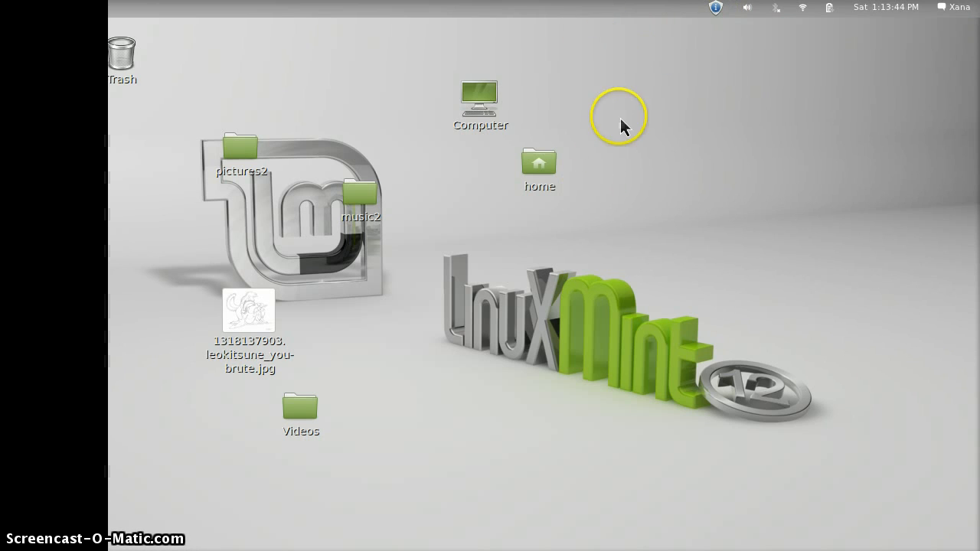
{"action": "mouse_move", "coordinate": [540, 229]}
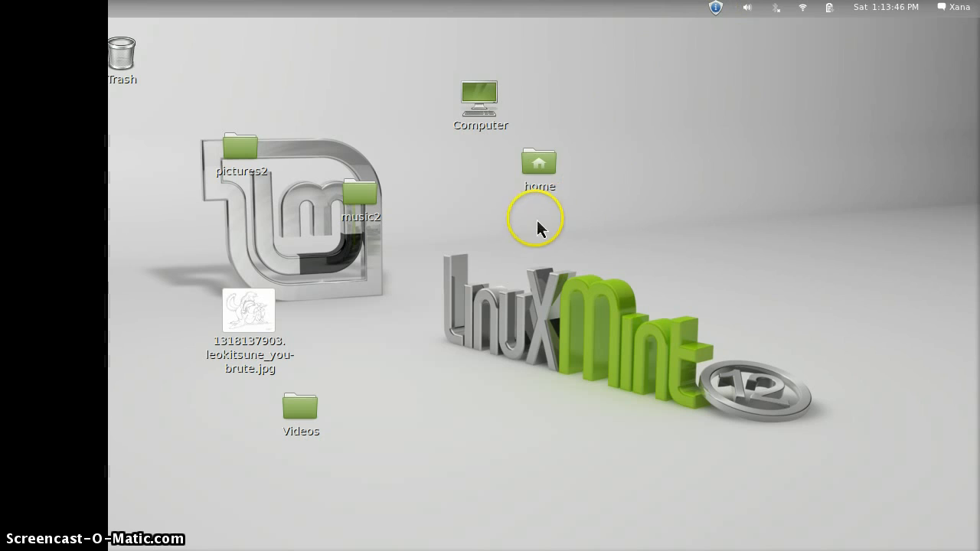
{"action": "mouse_move", "coordinate": [521, 115]}
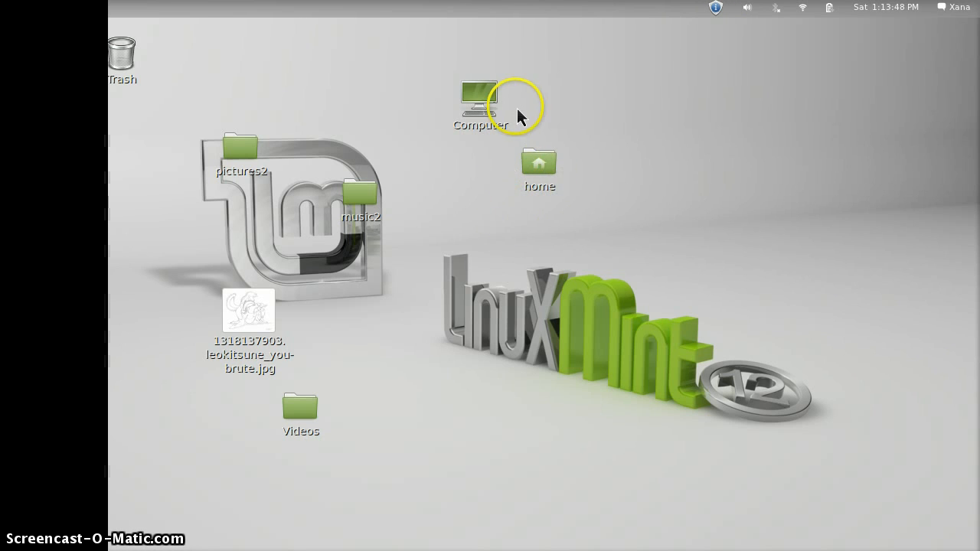
{"action": "mouse_move", "coordinate": [605, 417]}
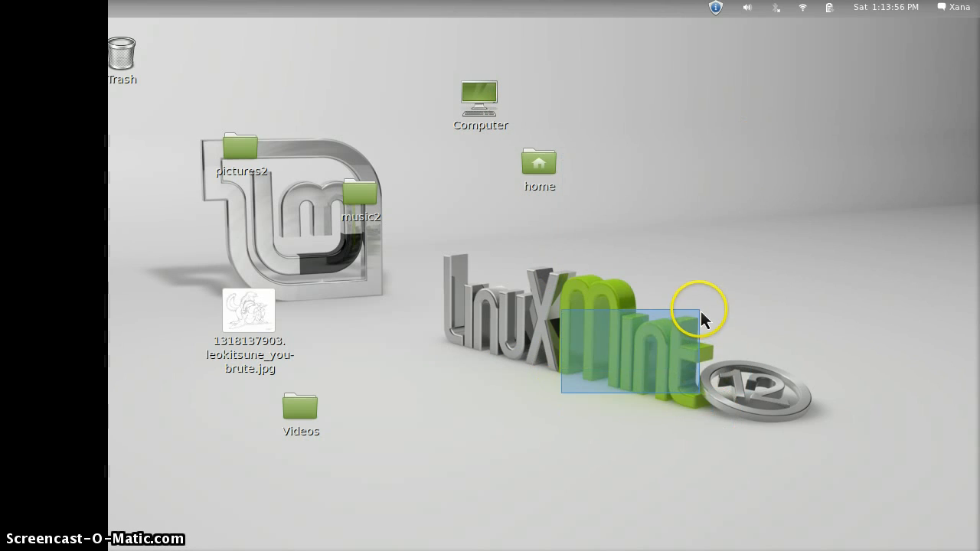
{"action": "double_click", "coordinate": [539, 163]}
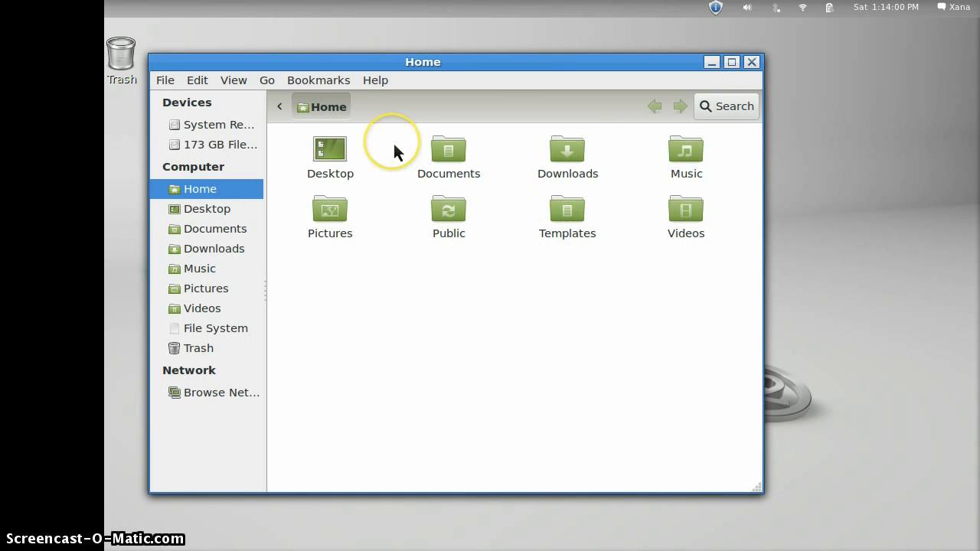
{"action": "mouse_move", "coordinate": [624, 222]}
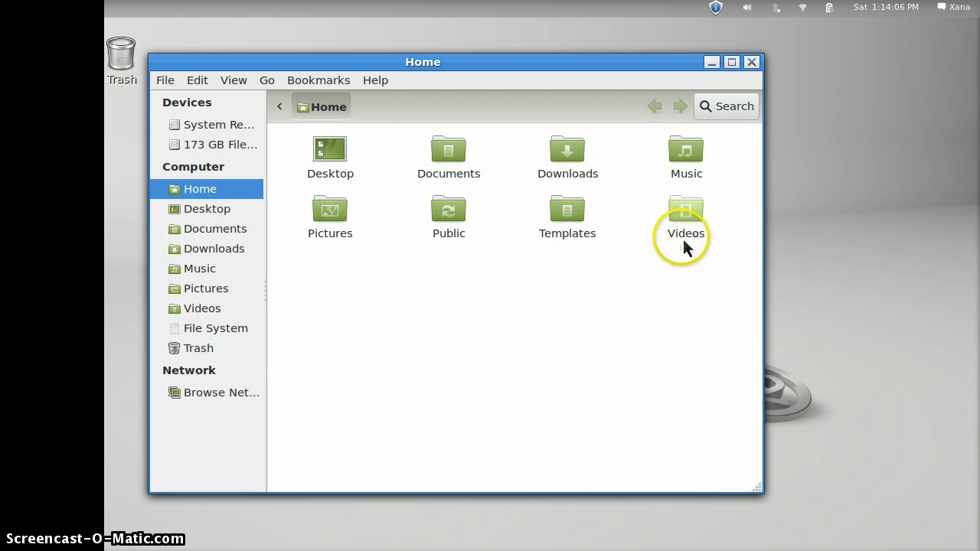
{"action": "mouse_move", "coordinate": [761, 68]}
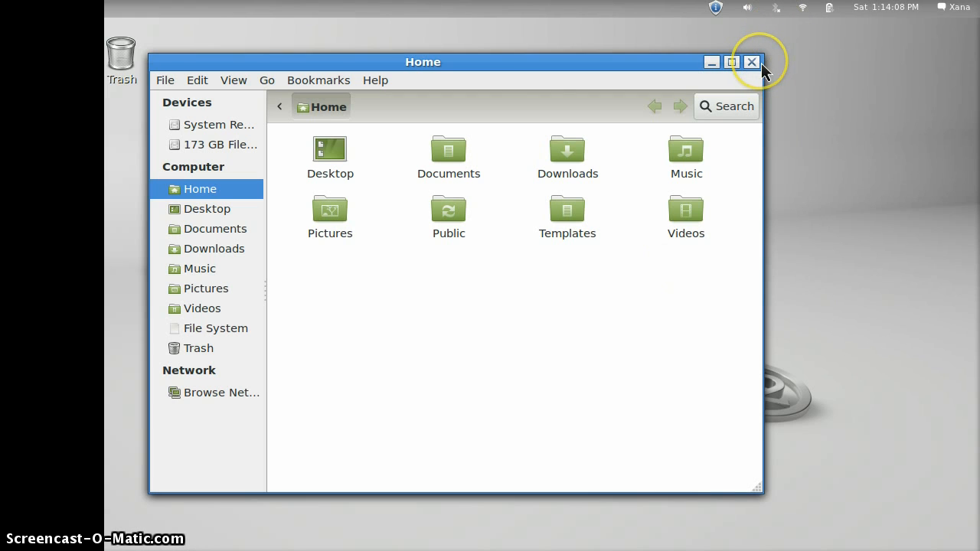
{"action": "left_click", "coordinate": [751, 62]}
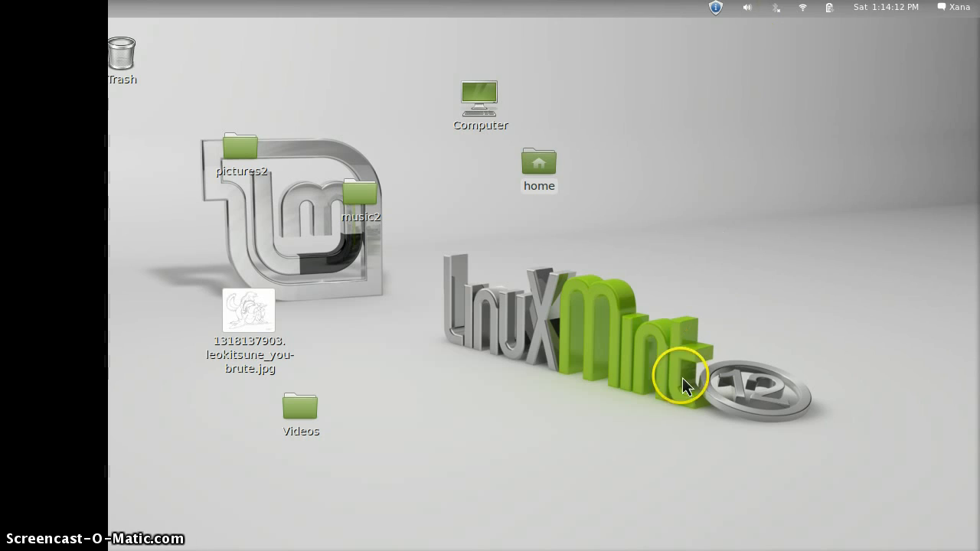
{"action": "mouse_move", "coordinate": [597, 315]}
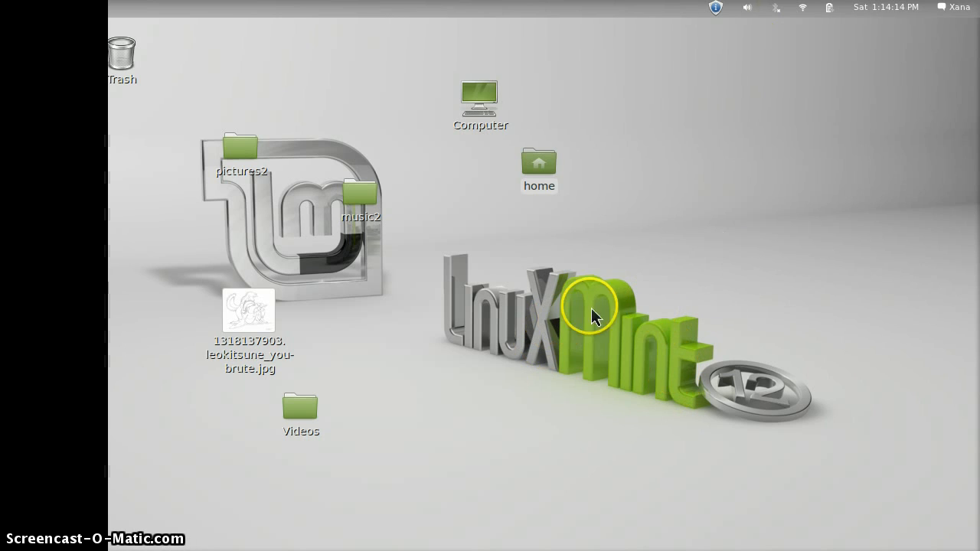
{"action": "mouse_move", "coordinate": [675, 273]}
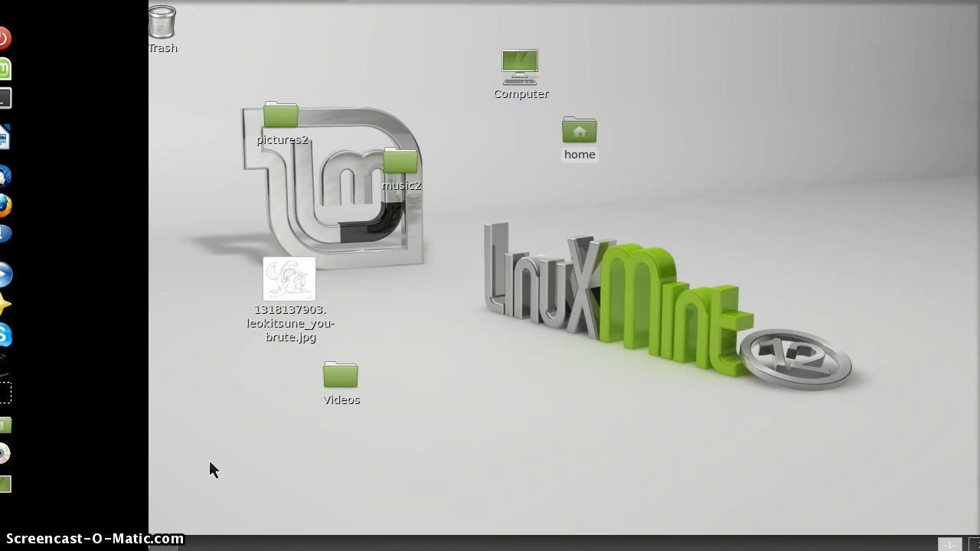
{"action": "mouse_move", "coordinate": [23, 547]}
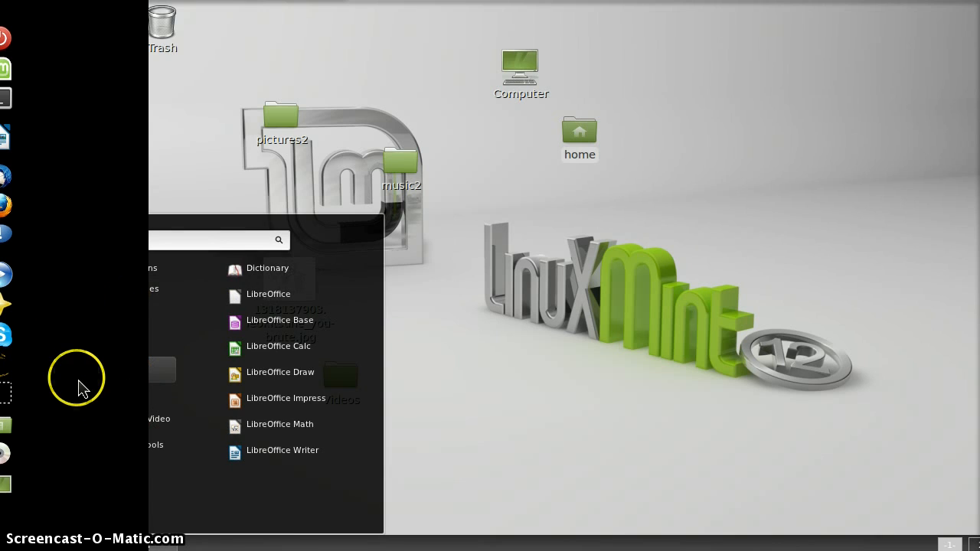
Step: Dismiss the open applications menu and click the Mint menu icon in the dock
{"action": "left_click", "coordinate": [12, 73]}
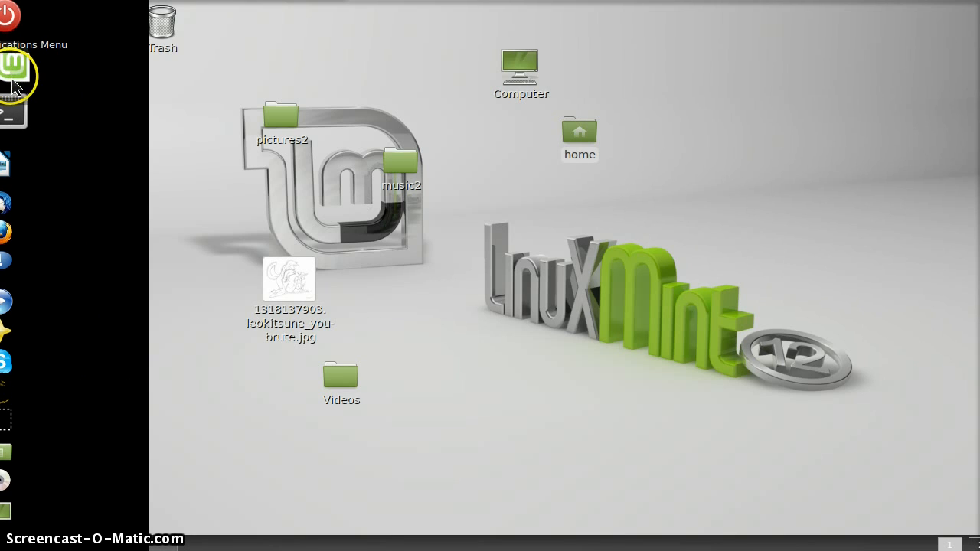
{"action": "left_click", "coordinate": [11, 66]}
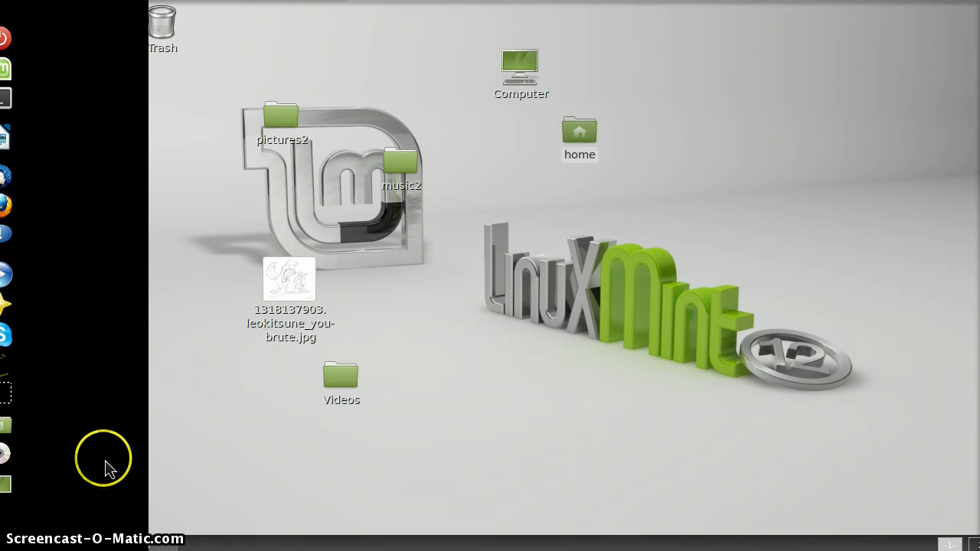
{"action": "mouse_move", "coordinate": [60, 544]}
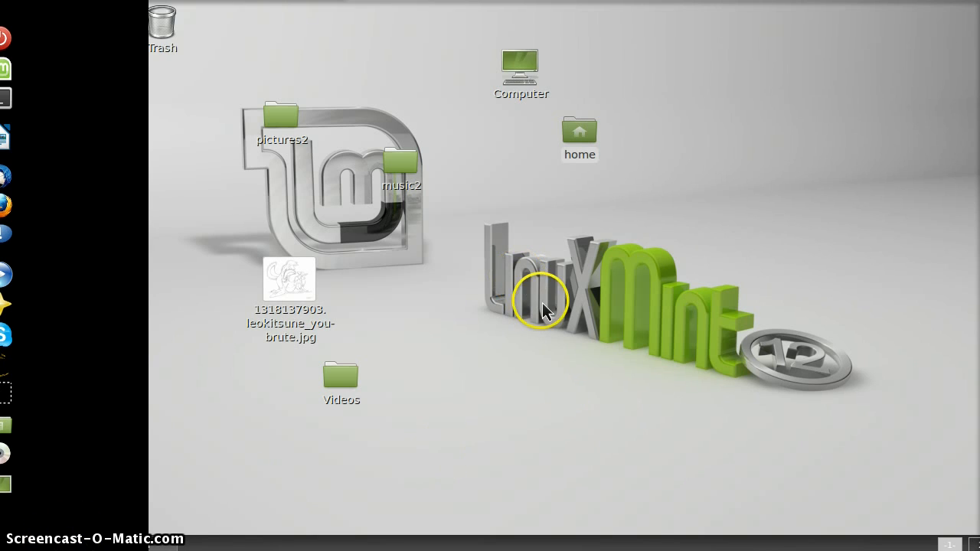
{"action": "mouse_move", "coordinate": [846, 295]}
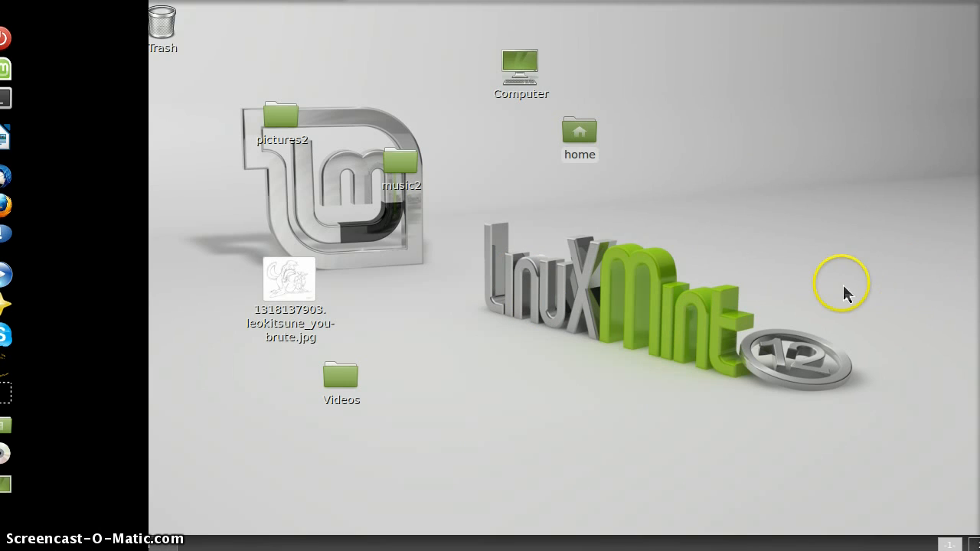
{"action": "mouse_move", "coordinate": [589, 509]}
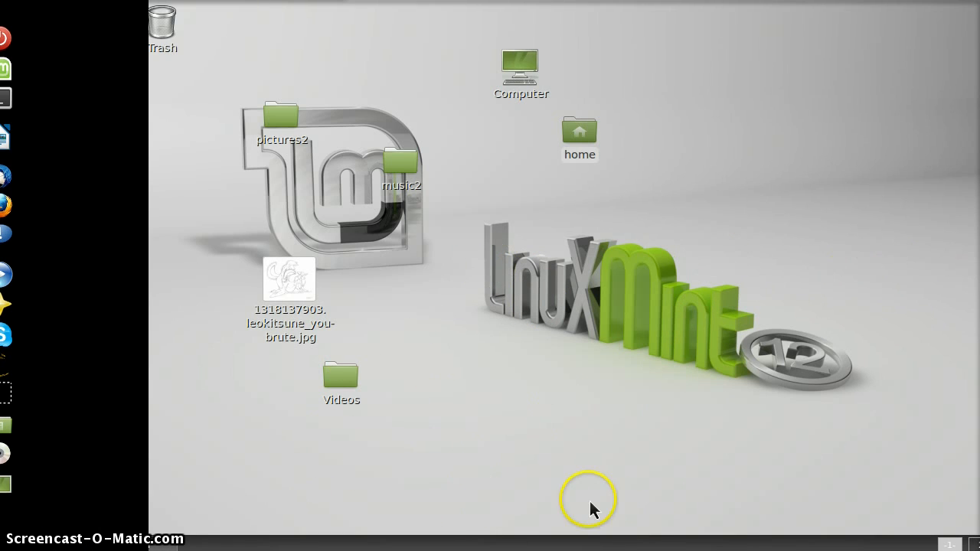
{"action": "mouse_move", "coordinate": [29, 195]}
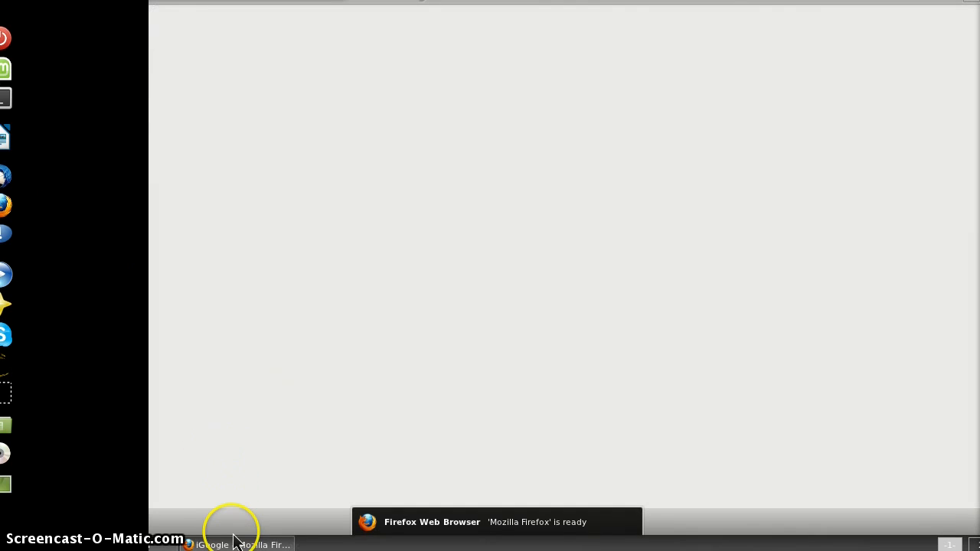
Step: Bring the Firefox window forward from the taskbar, showing the iGoogle start page
{"action": "left_click", "coordinate": [214, 544]}
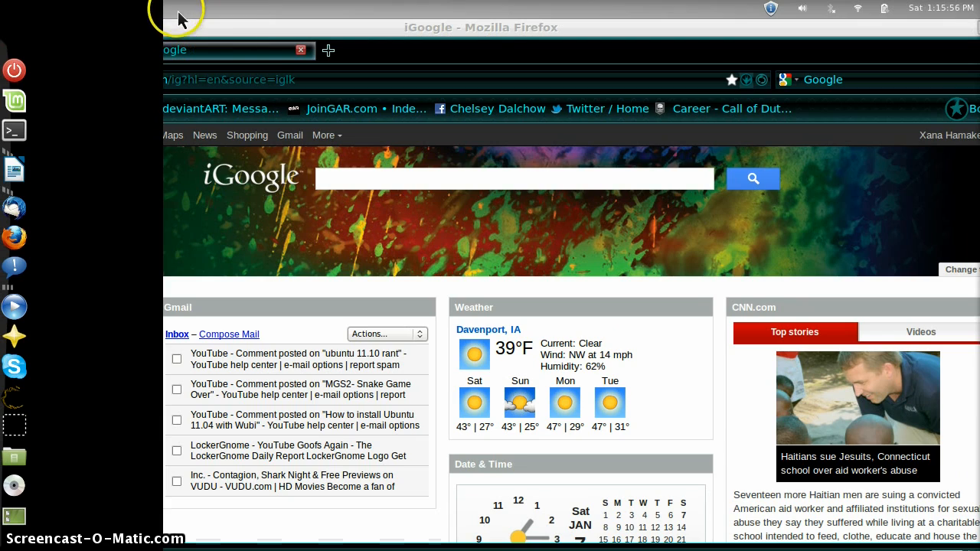
{"action": "mouse_move", "coordinate": [32, 40]}
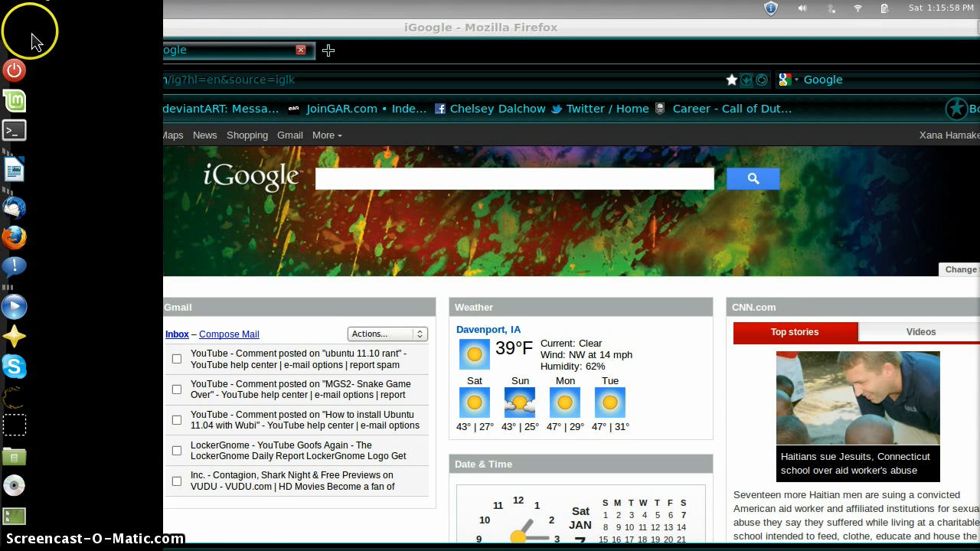
{"action": "mouse_move", "coordinate": [853, 34]}
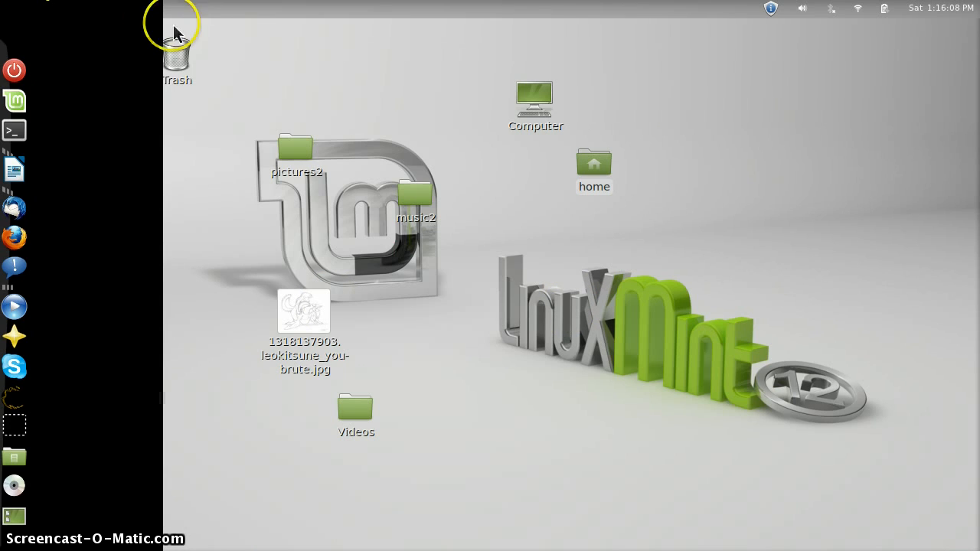
{"action": "mouse_move", "coordinate": [88, 23]}
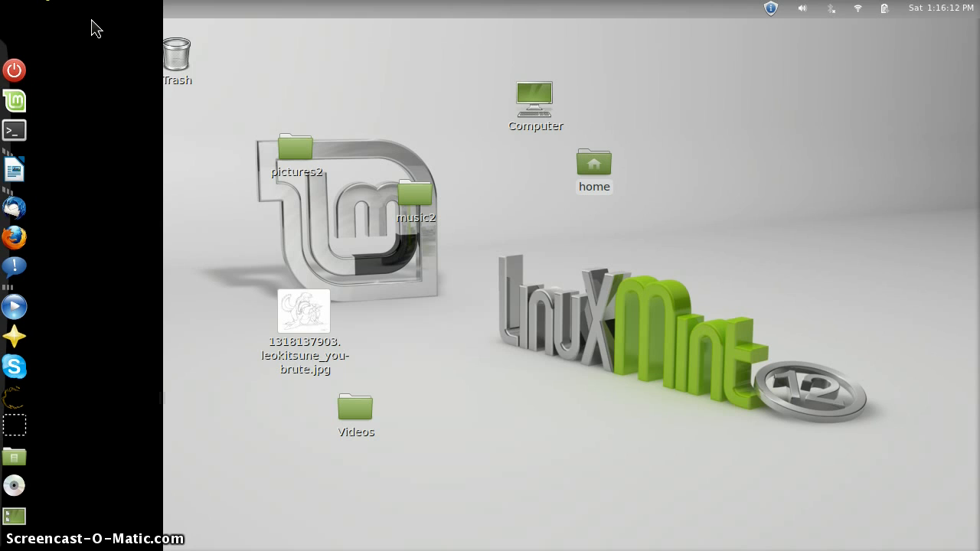
{"action": "left_click", "coordinate": [397, 453]}
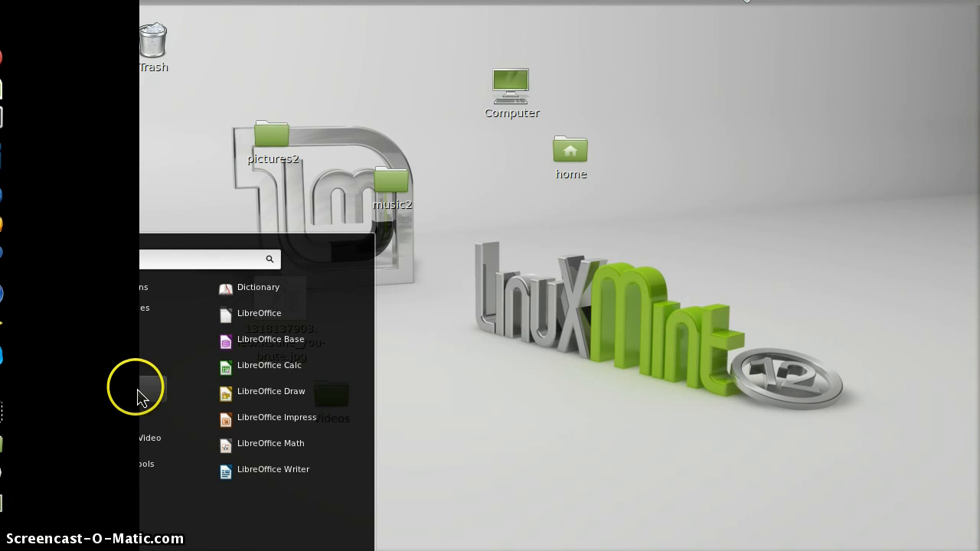
{"action": "mouse_move", "coordinate": [232, 398]}
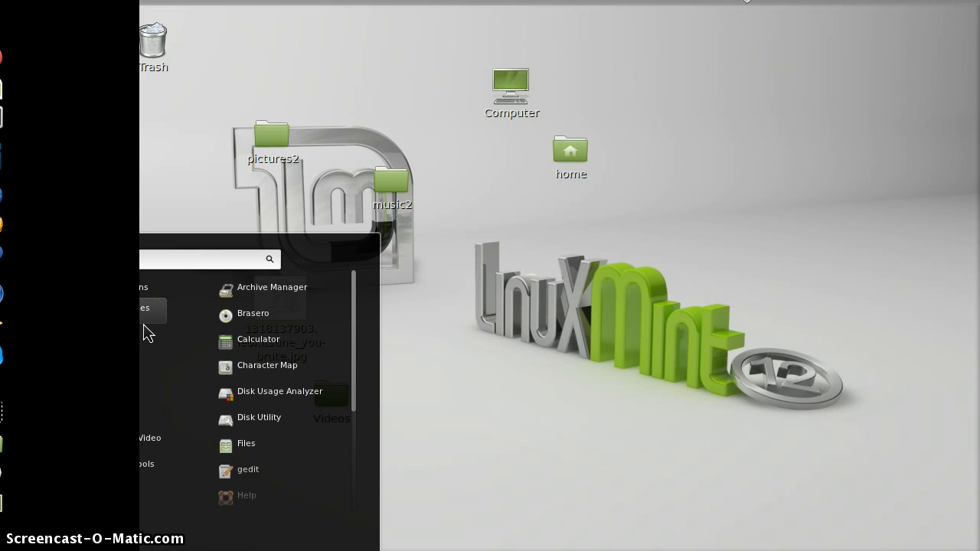
Step: List the programs in the applications menu's Accessories category
{"action": "left_click", "coordinate": [570, 298]}
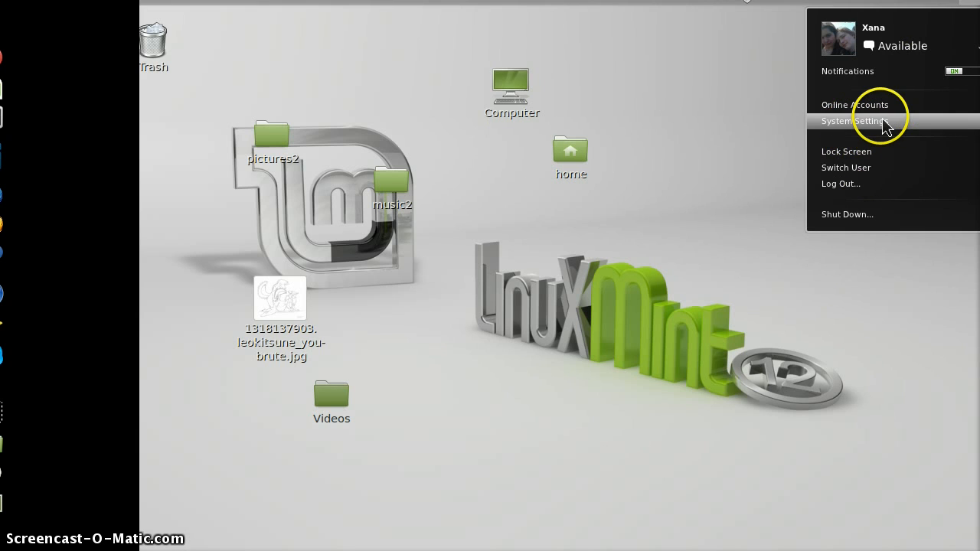
Step: Review the two unactivated ATI/AMD FGLRX drivers in Additional Drivers, then close it
{"action": "left_click", "coordinate": [852, 121]}
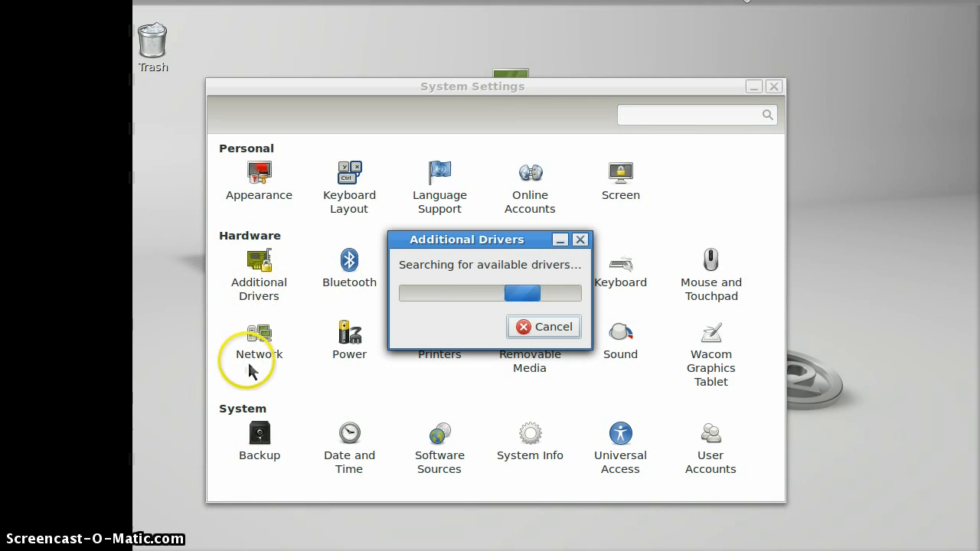
{"action": "mouse_move", "coordinate": [297, 395]}
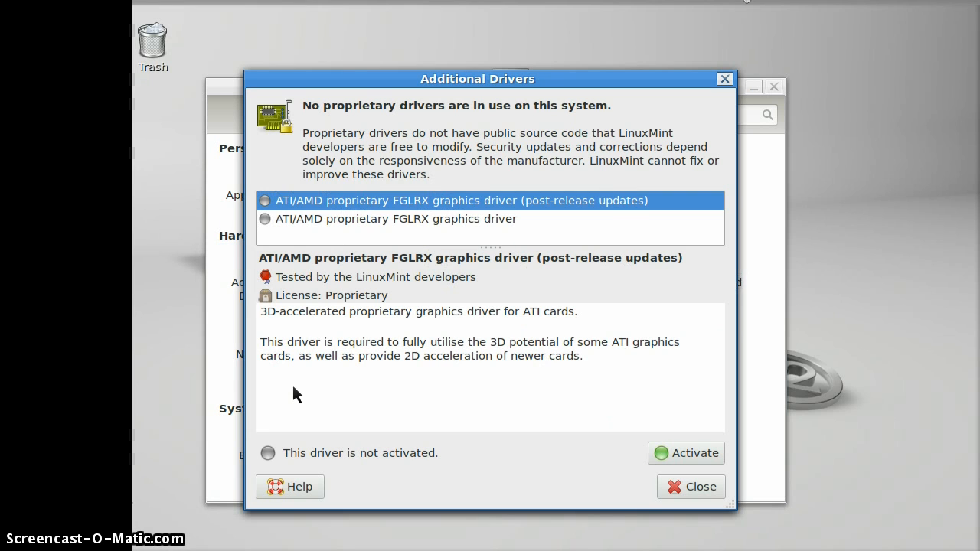
{"action": "left_click", "coordinate": [395, 219]}
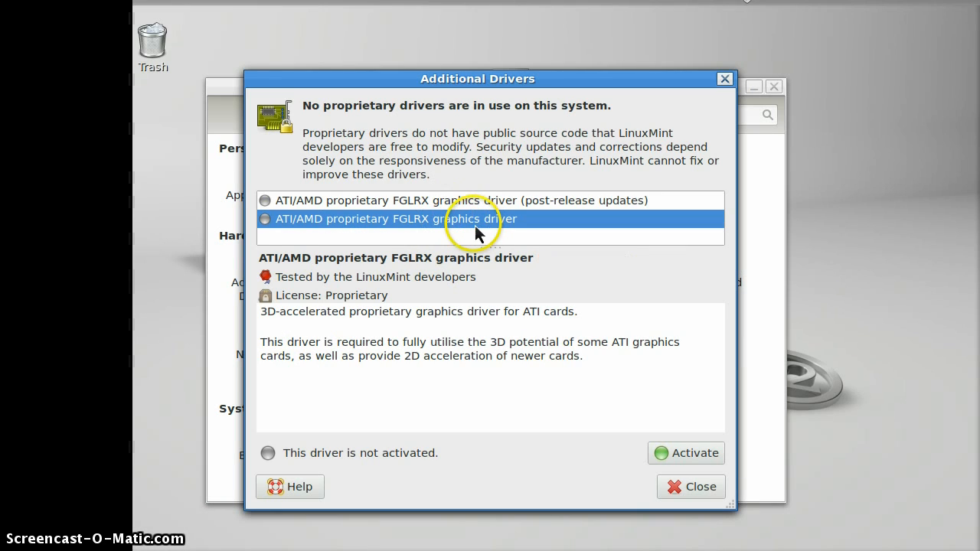
{"action": "mouse_move", "coordinate": [705, 19]}
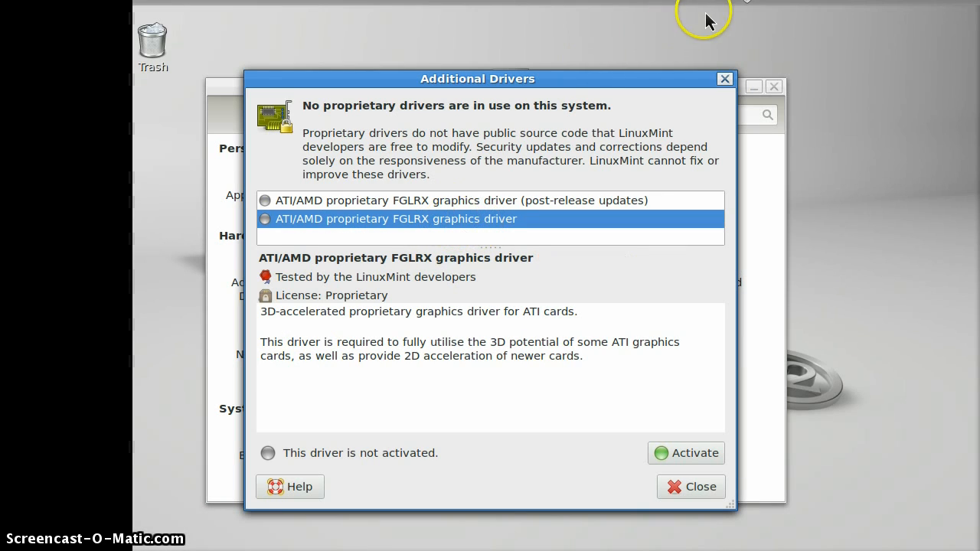
{"action": "mouse_move", "coordinate": [718, 60]}
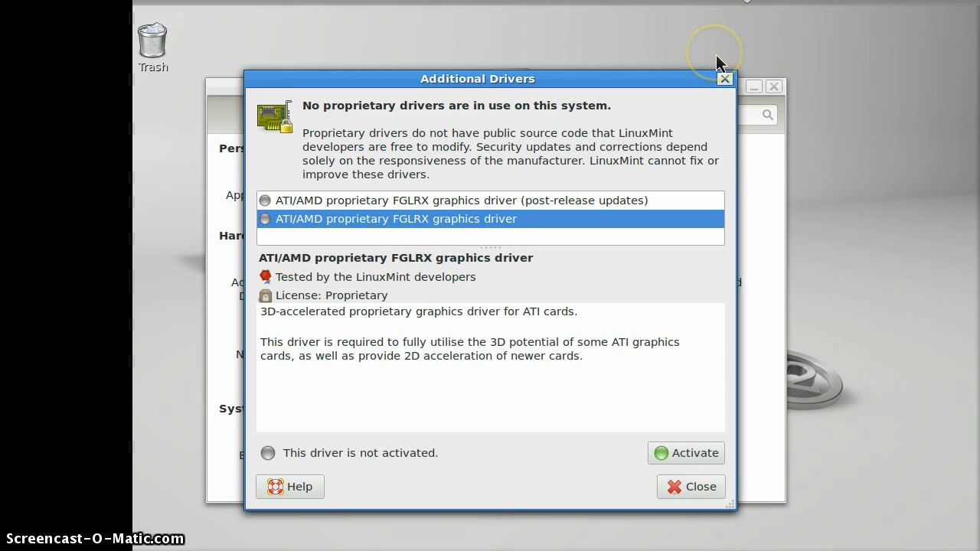
{"action": "mouse_move", "coordinate": [720, 63]}
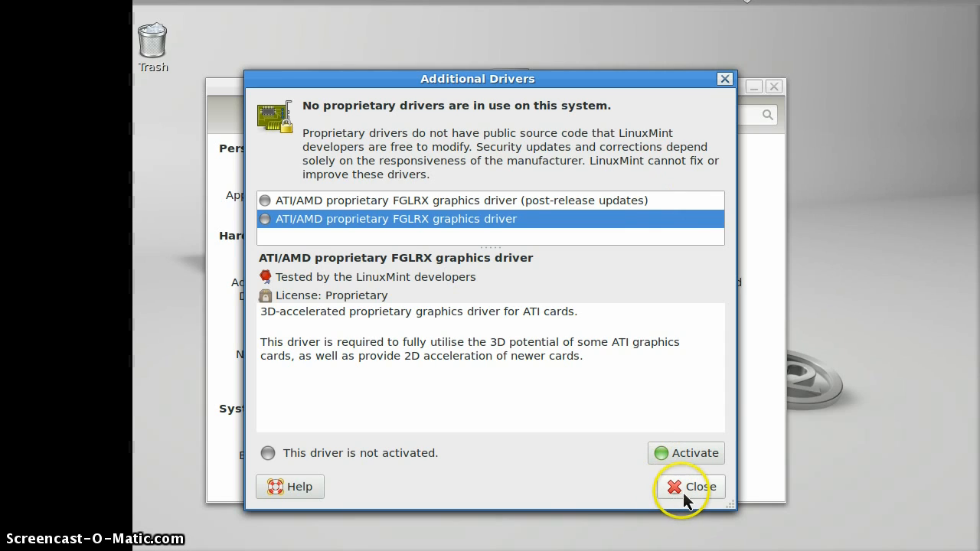
{"action": "mouse_move", "coordinate": [685, 501]}
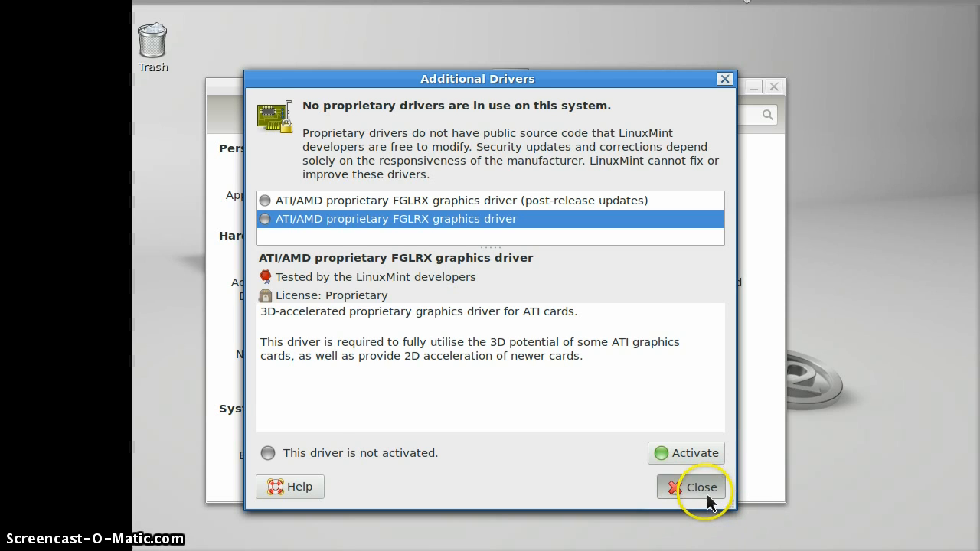
{"action": "left_click", "coordinate": [701, 486]}
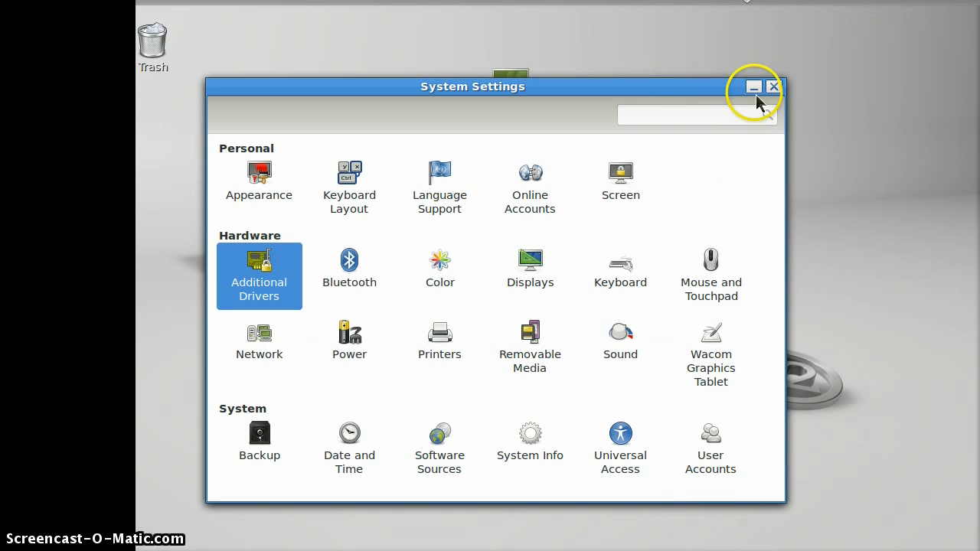
{"action": "mouse_move", "coordinate": [773, 86]}
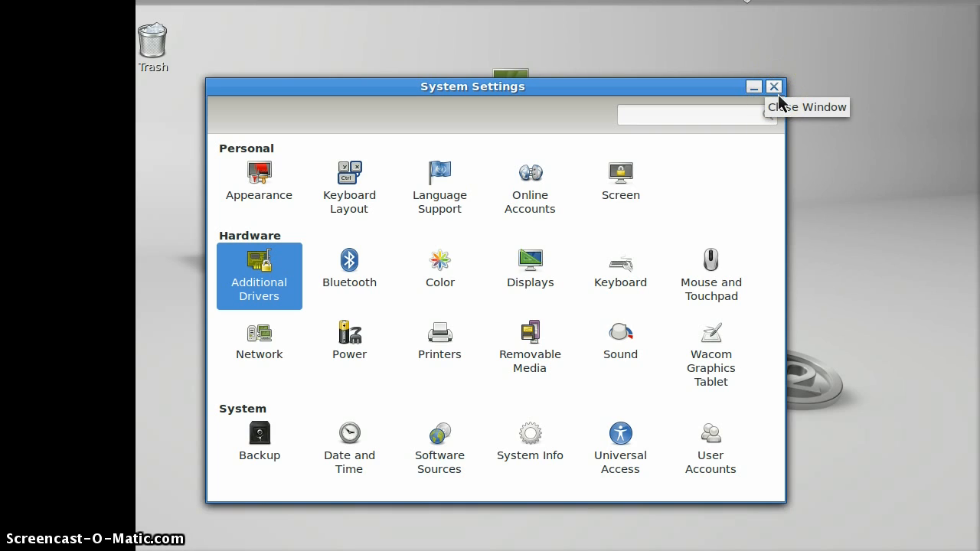
Step: Close System Settings, search Software Manager for 'desktop recorder', then close the manager
{"action": "left_click", "coordinate": [774, 87]}
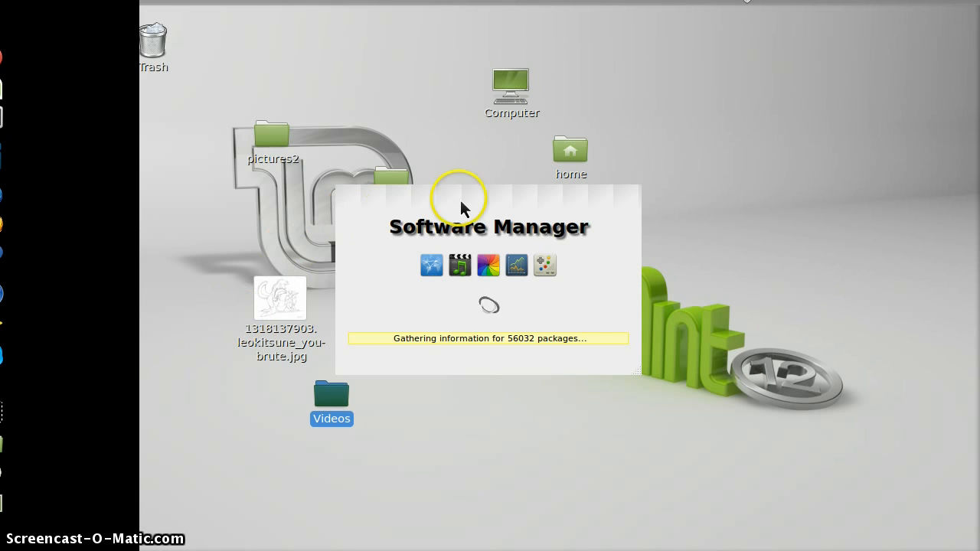
{"action": "mouse_move", "coordinate": [488, 304]}
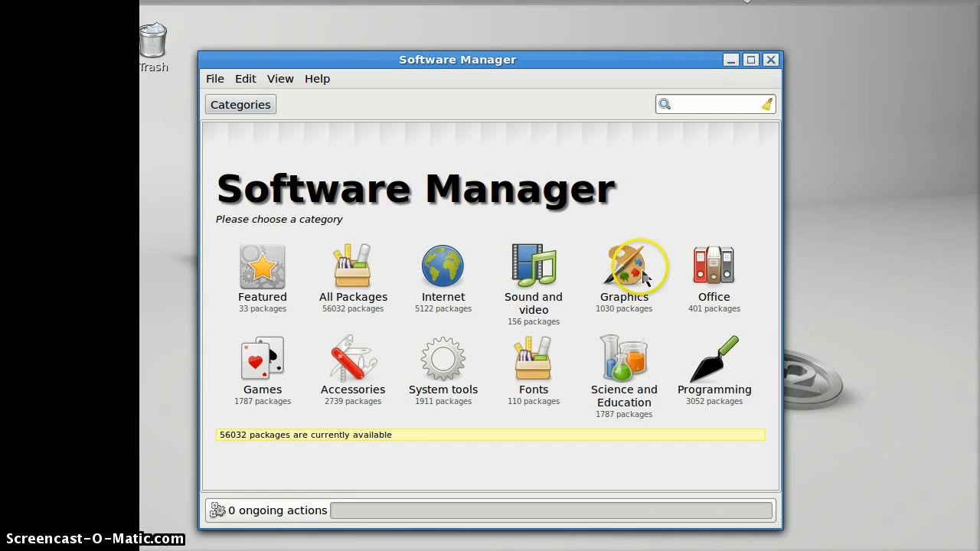
{"action": "mouse_move", "coordinate": [403, 43]}
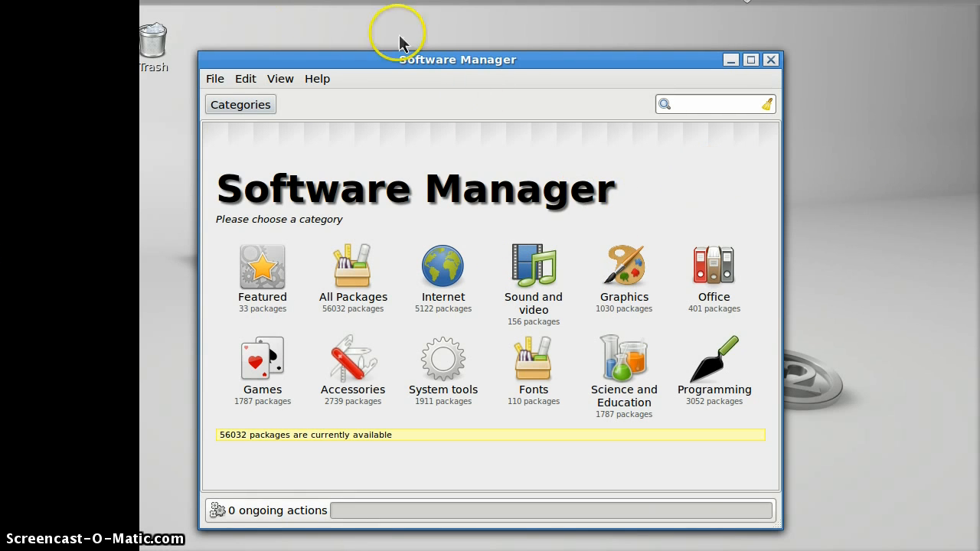
{"action": "mouse_move", "coordinate": [627, 245]}
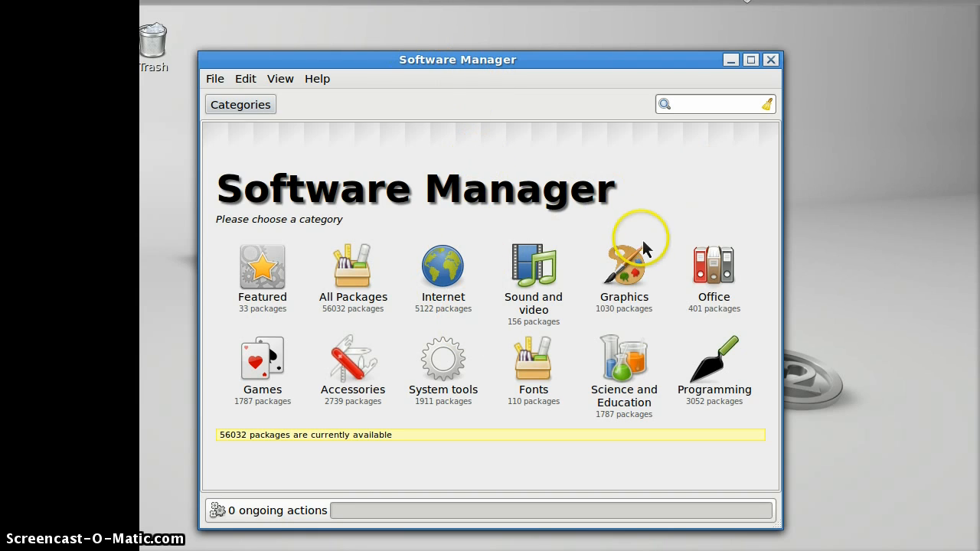
{"action": "mouse_move", "coordinate": [743, 35]}
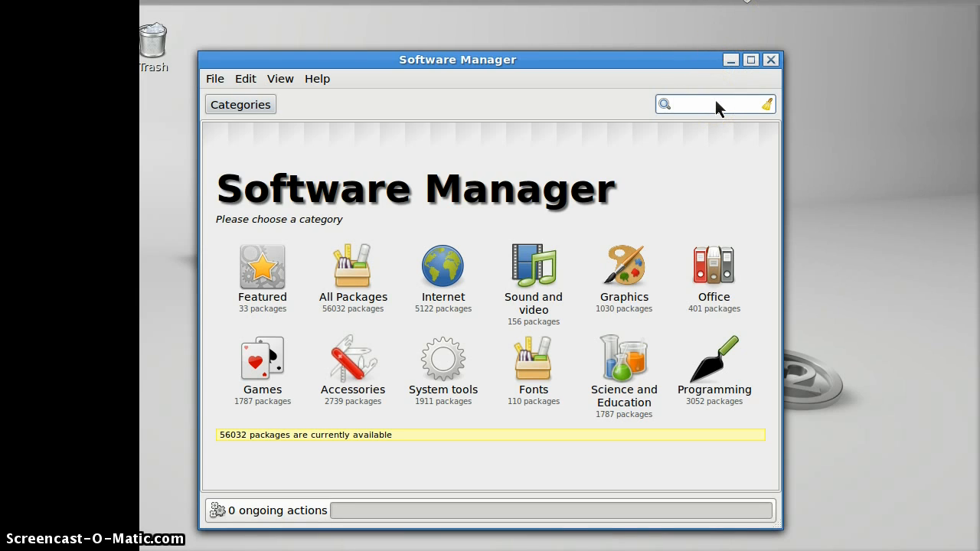
{"action": "type", "text": "desktop recorder"}
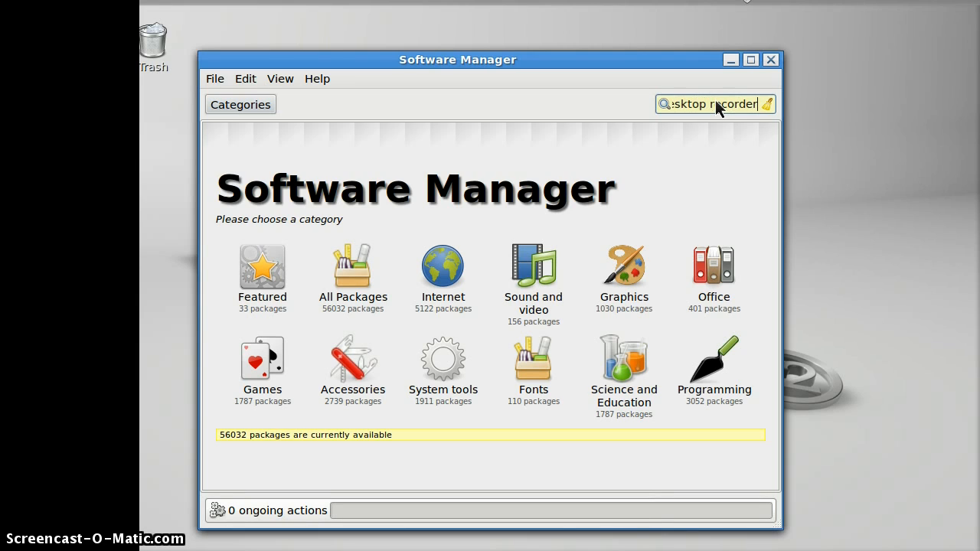
{"action": "key", "text": "Return"}
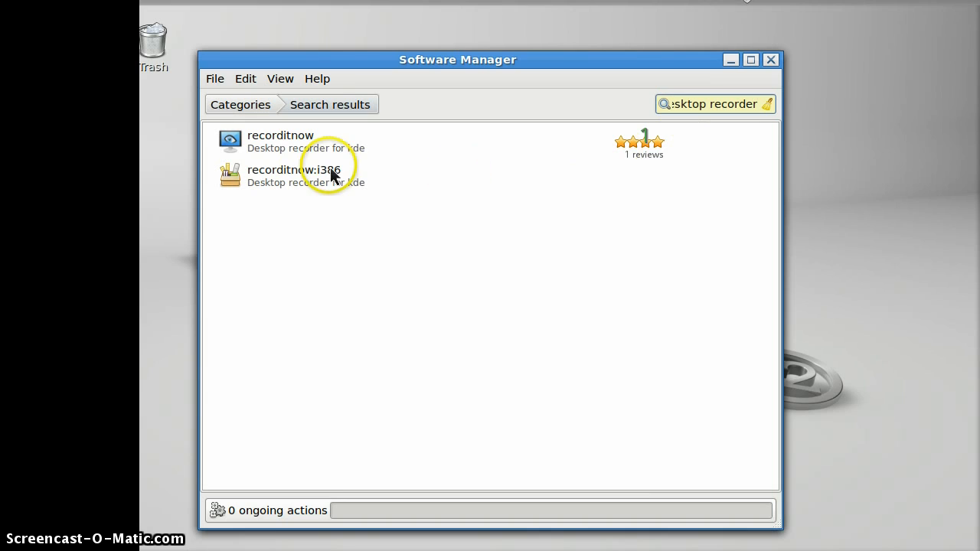
{"action": "mouse_move", "coordinate": [666, 160]}
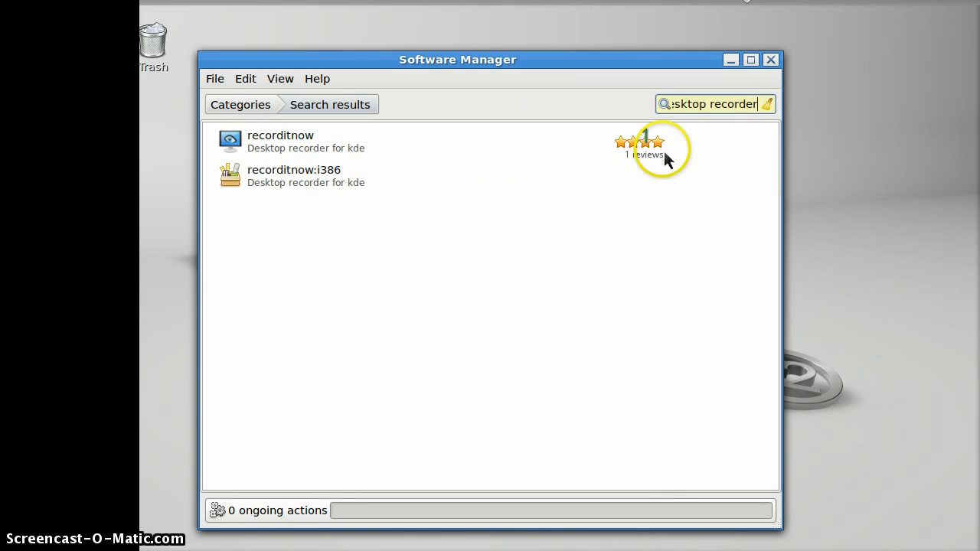
{"action": "mouse_move", "coordinate": [754, 163]}
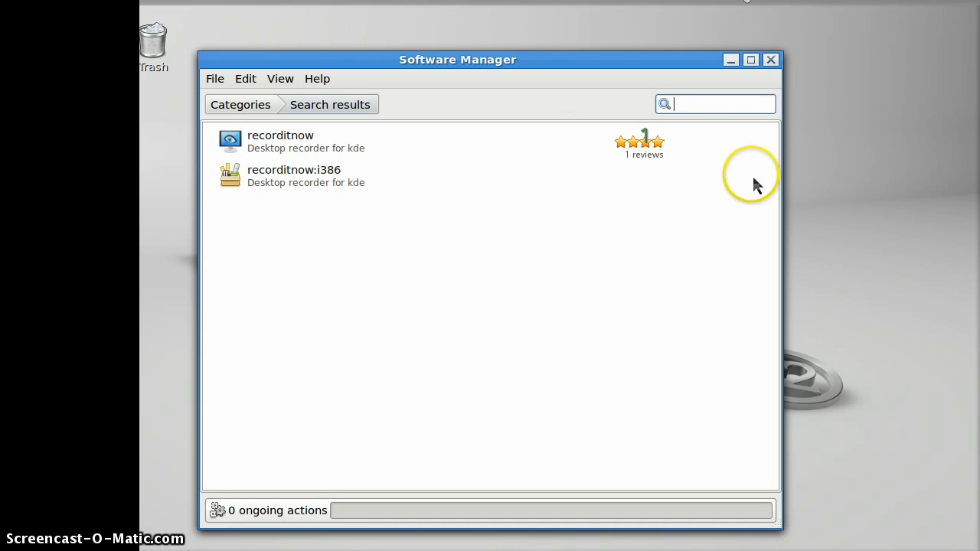
{"action": "left_click", "coordinate": [770, 60]}
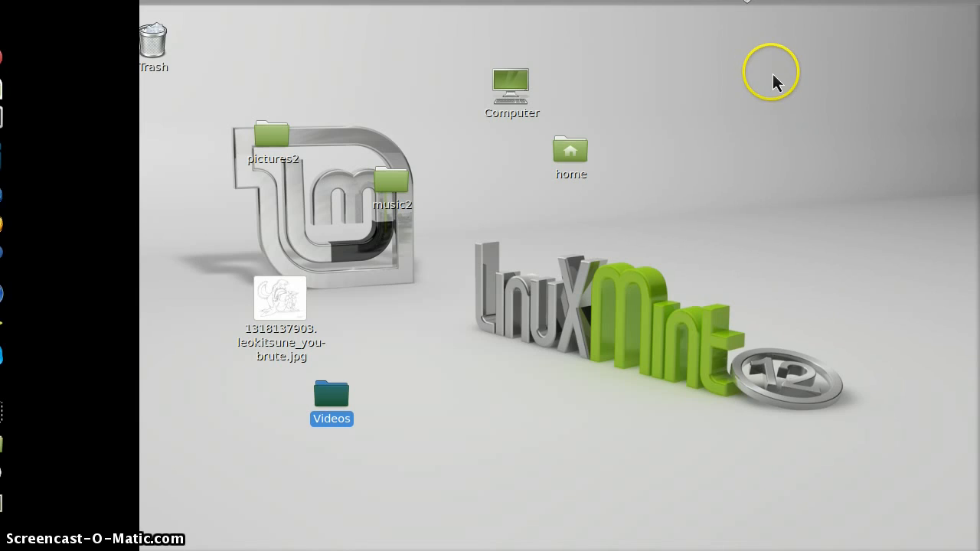
{"action": "mouse_move", "coordinate": [762, 172]}
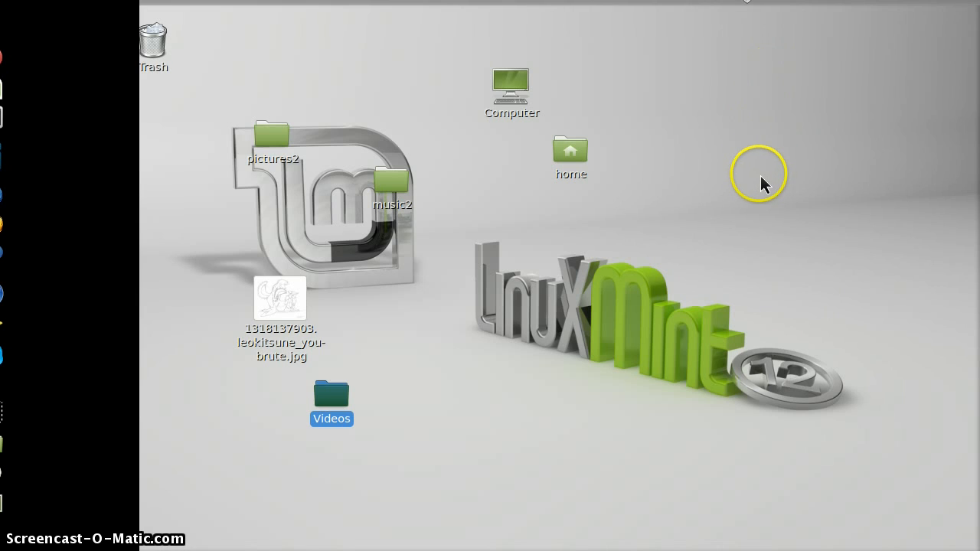
{"action": "mouse_move", "coordinate": [884, 241]}
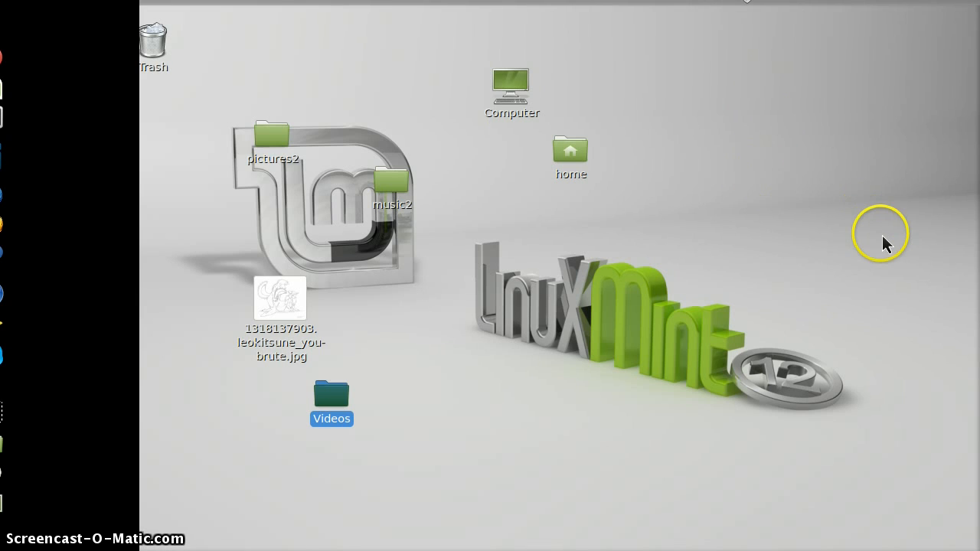
{"action": "mouse_move", "coordinate": [869, 258]}
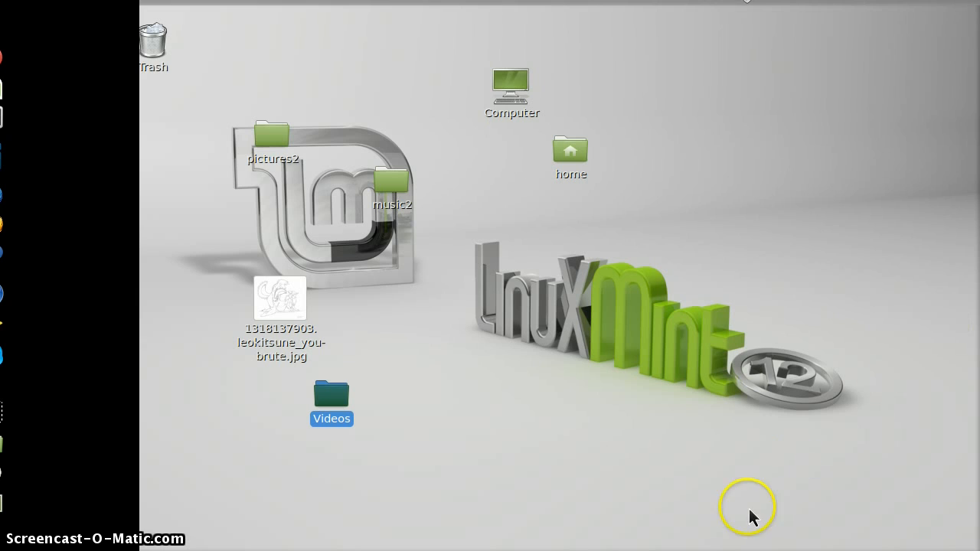
{"action": "mouse_move", "coordinate": [355, 437]}
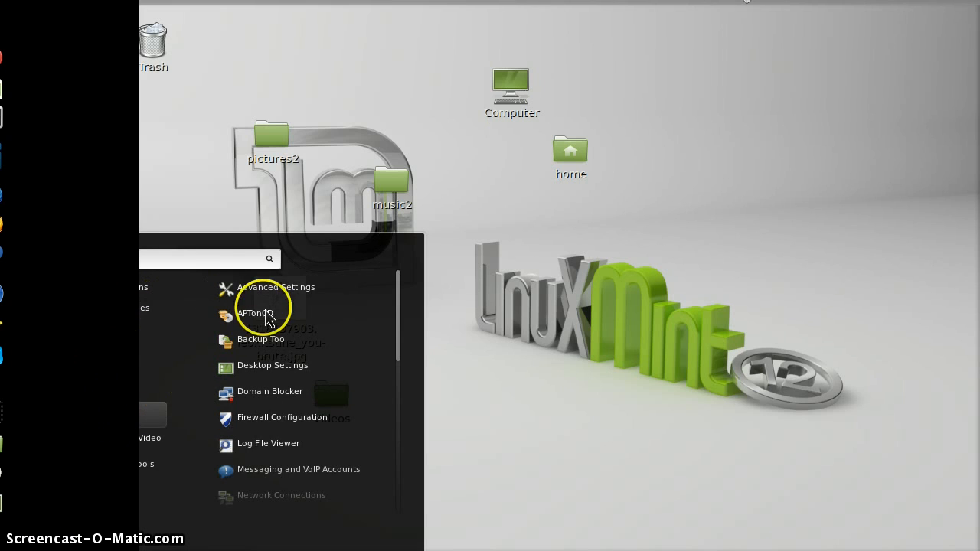
{"action": "mouse_move", "coordinate": [291, 287]}
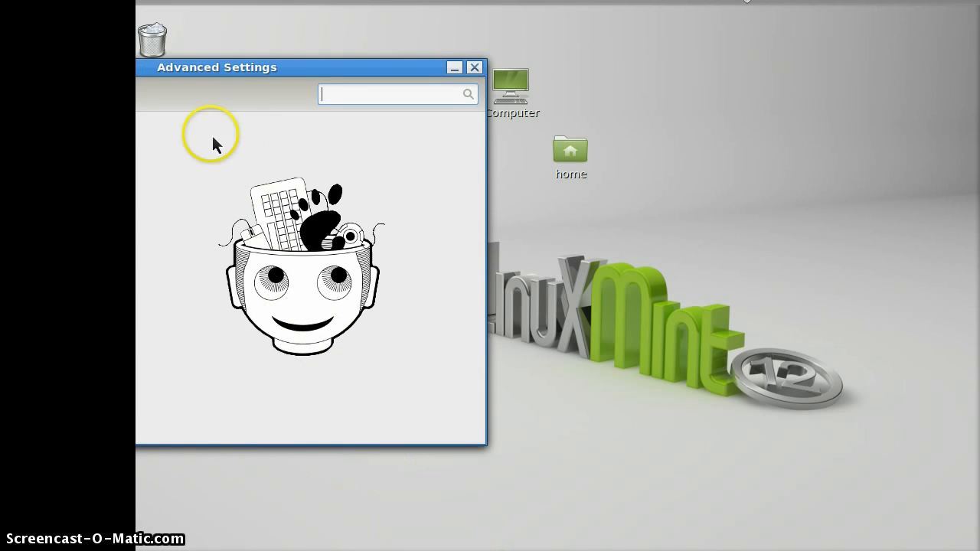
{"action": "mouse_move", "coordinate": [337, 80]}
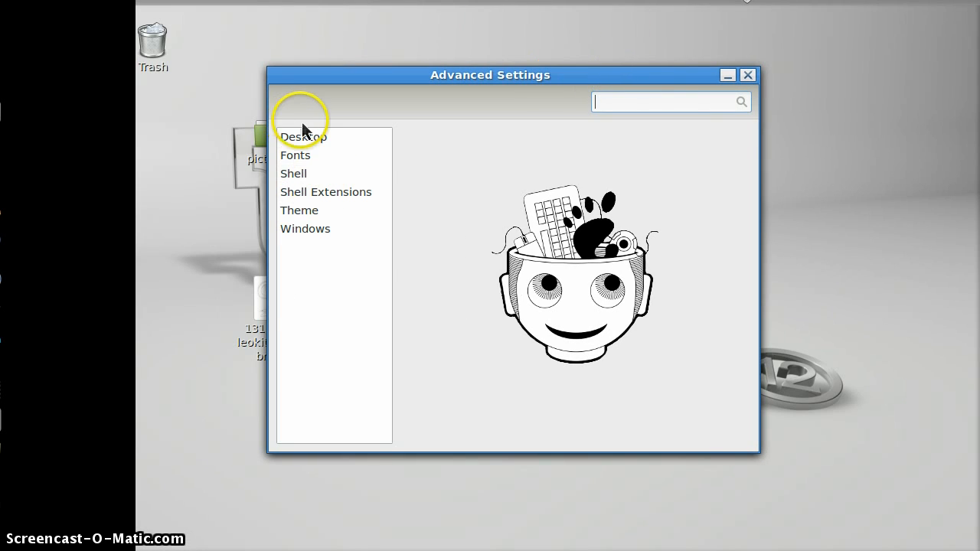
{"action": "left_click", "coordinate": [303, 137]}
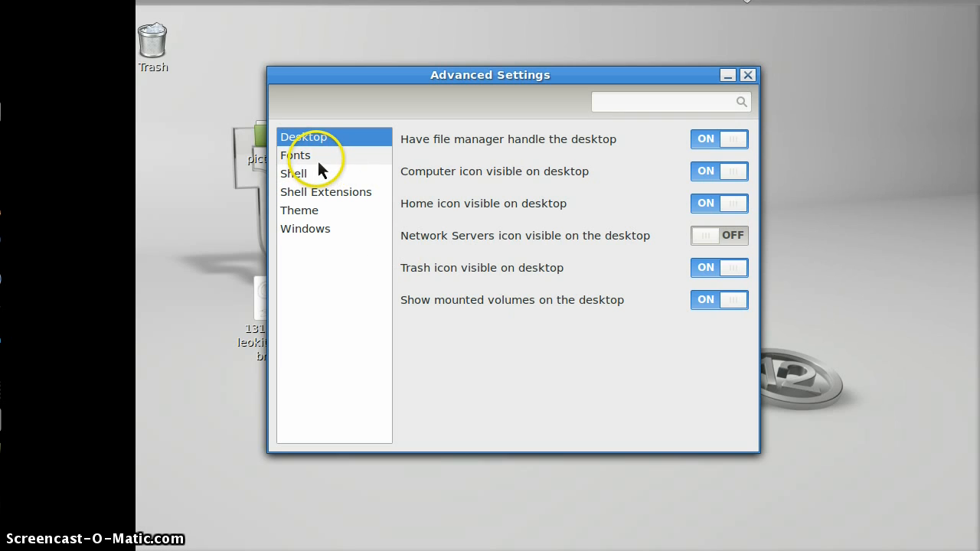
{"action": "left_click", "coordinate": [296, 154]}
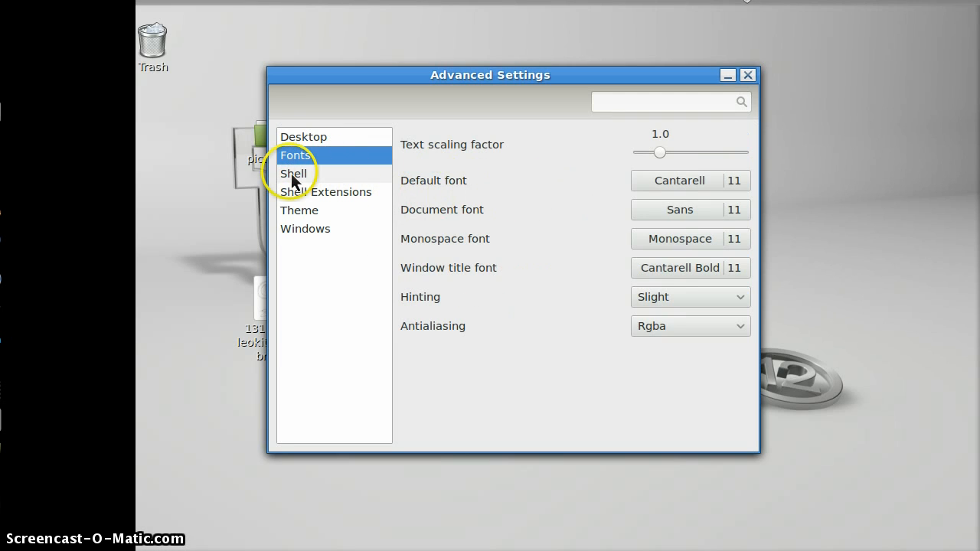
{"action": "left_click", "coordinate": [293, 173]}
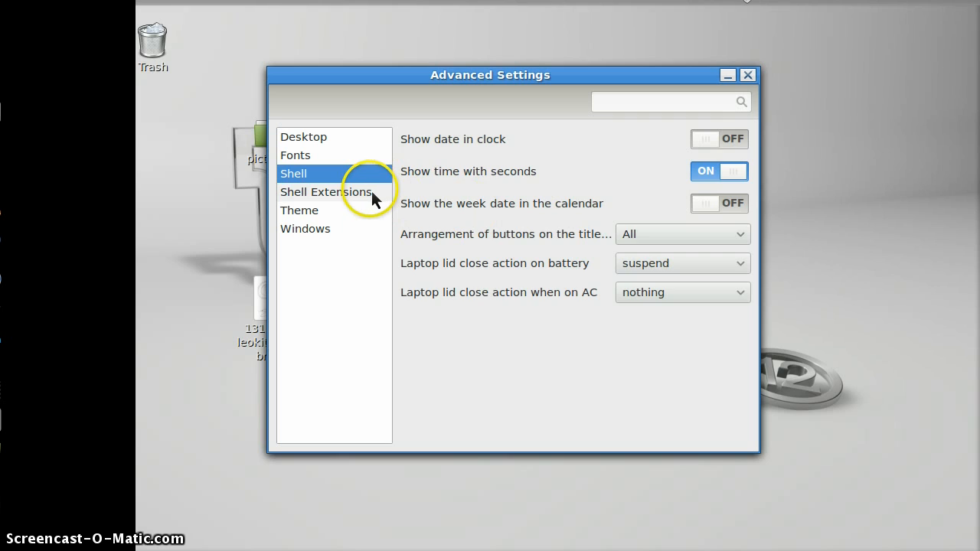
{"action": "left_click", "coordinate": [326, 192]}
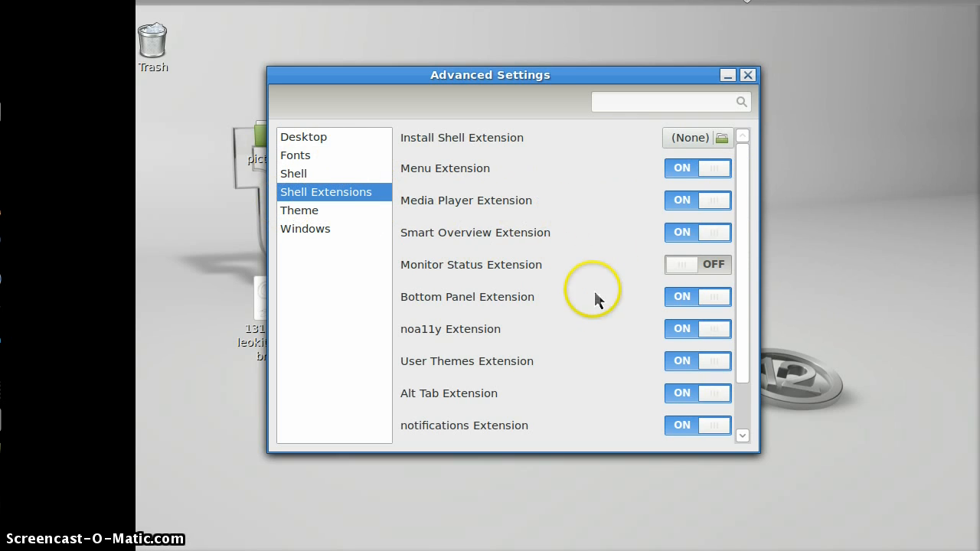
{"action": "mouse_move", "coordinate": [559, 303]}
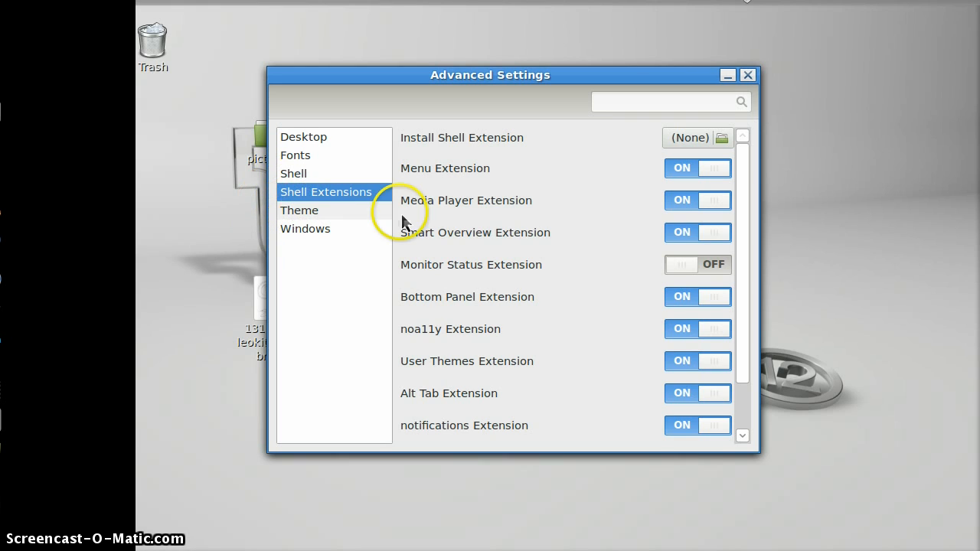
{"action": "left_click", "coordinate": [298, 209]}
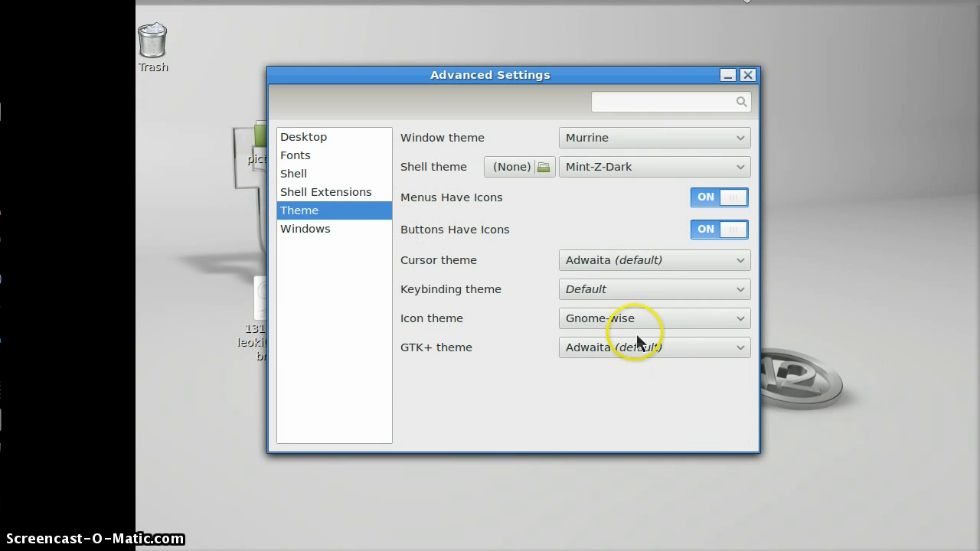
{"action": "left_click", "coordinate": [306, 228]}
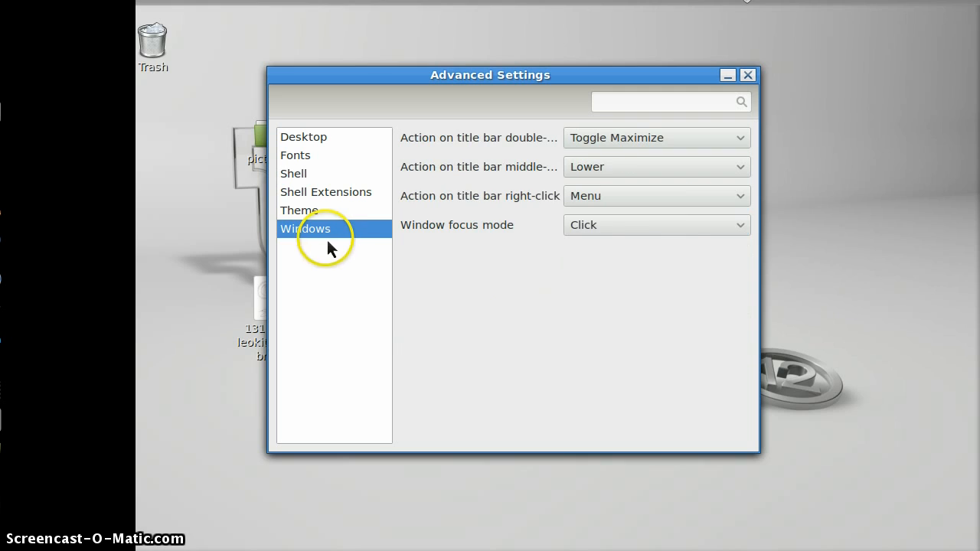
{"action": "left_click", "coordinate": [747, 75]}
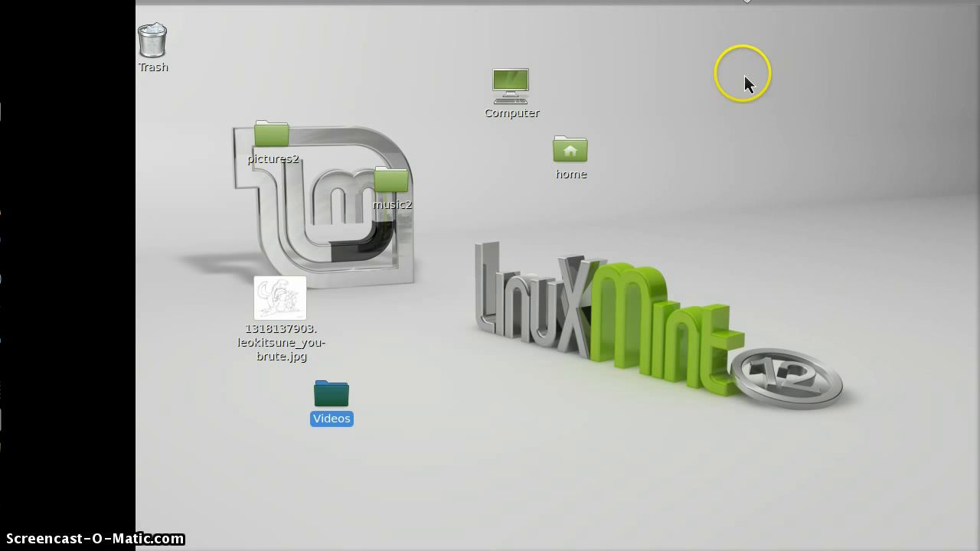